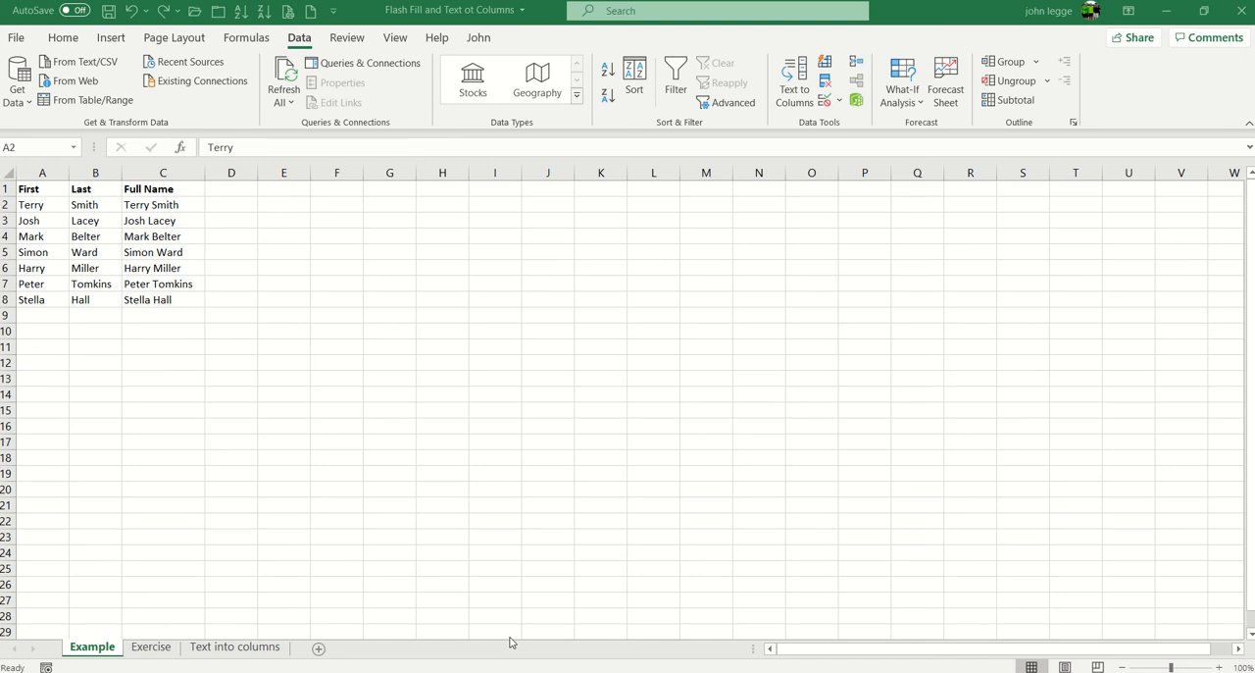
mouse_move(301, 600)
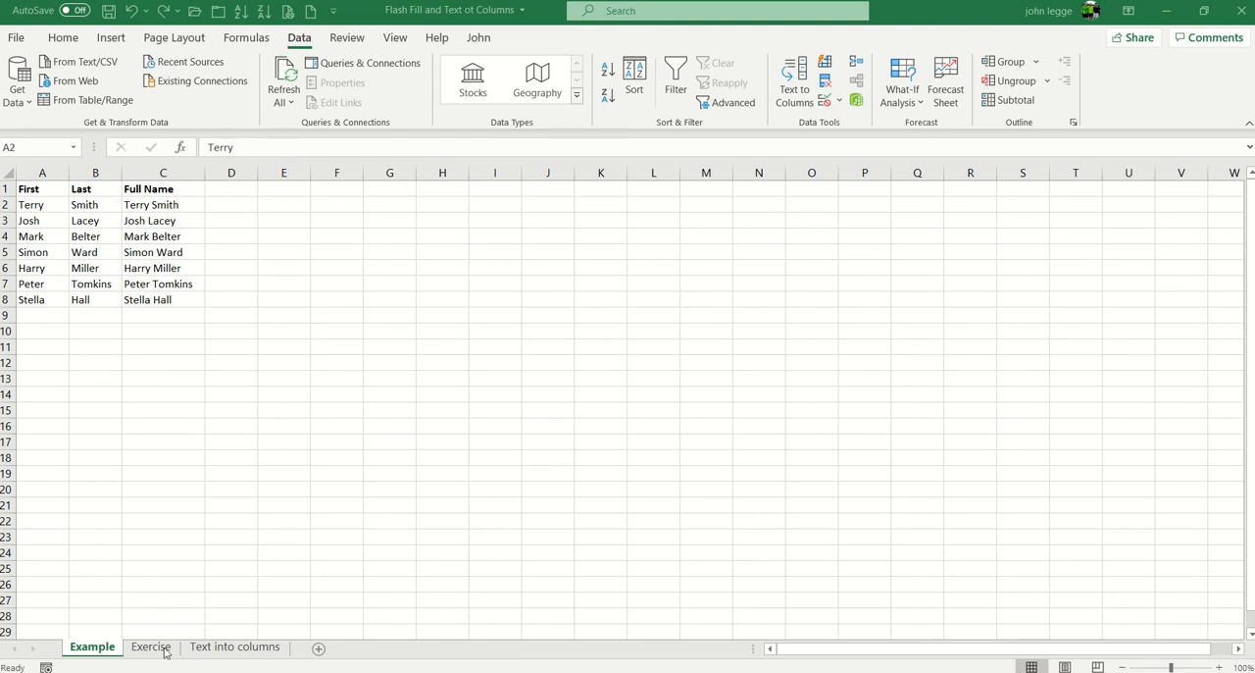
mouse_move(226, 651)
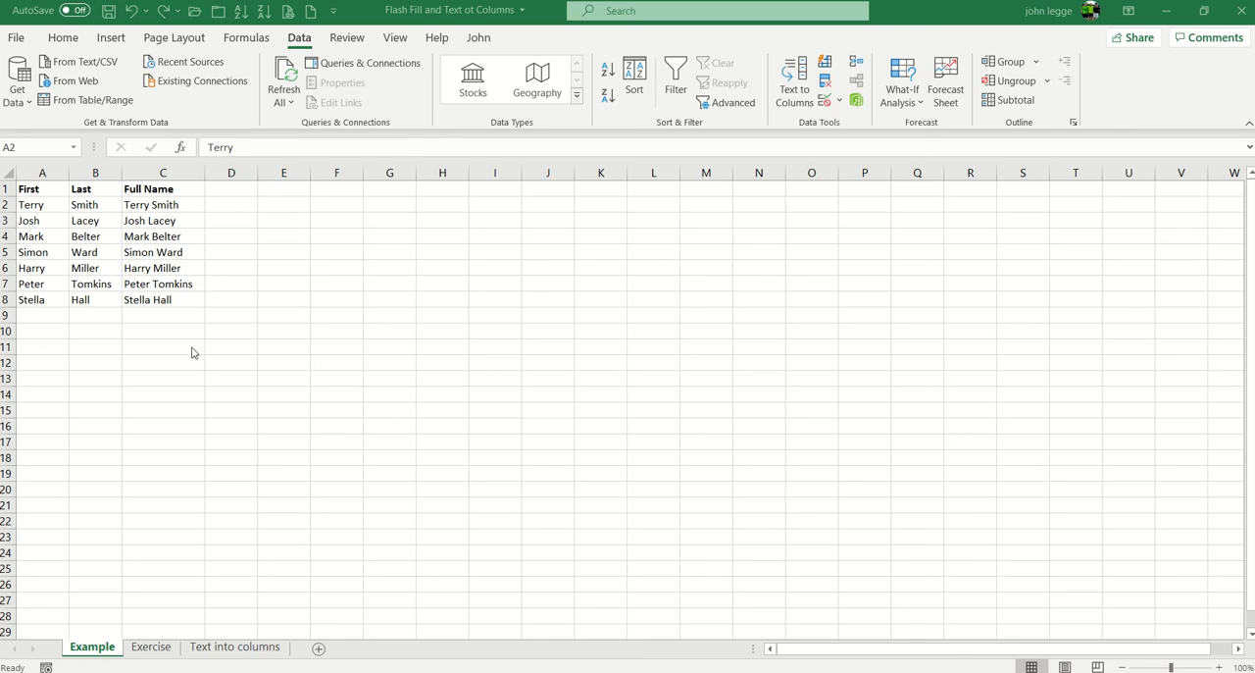
mouse_move(36, 208)
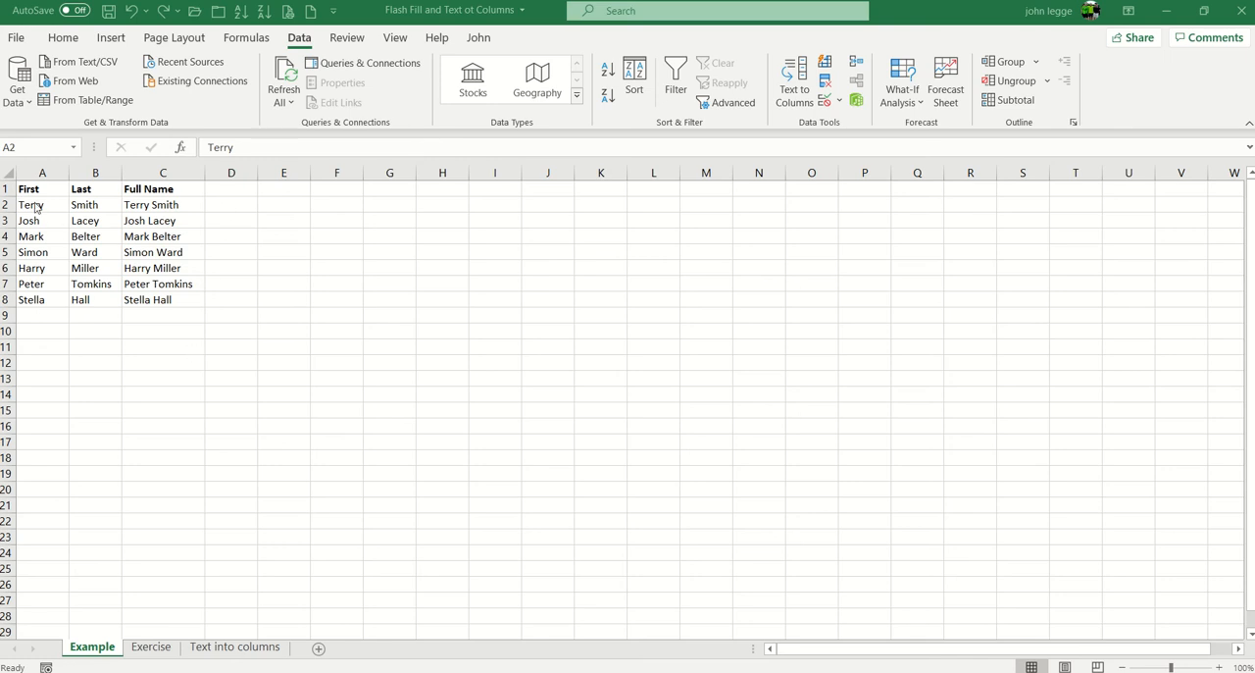
mouse_move(94, 373)
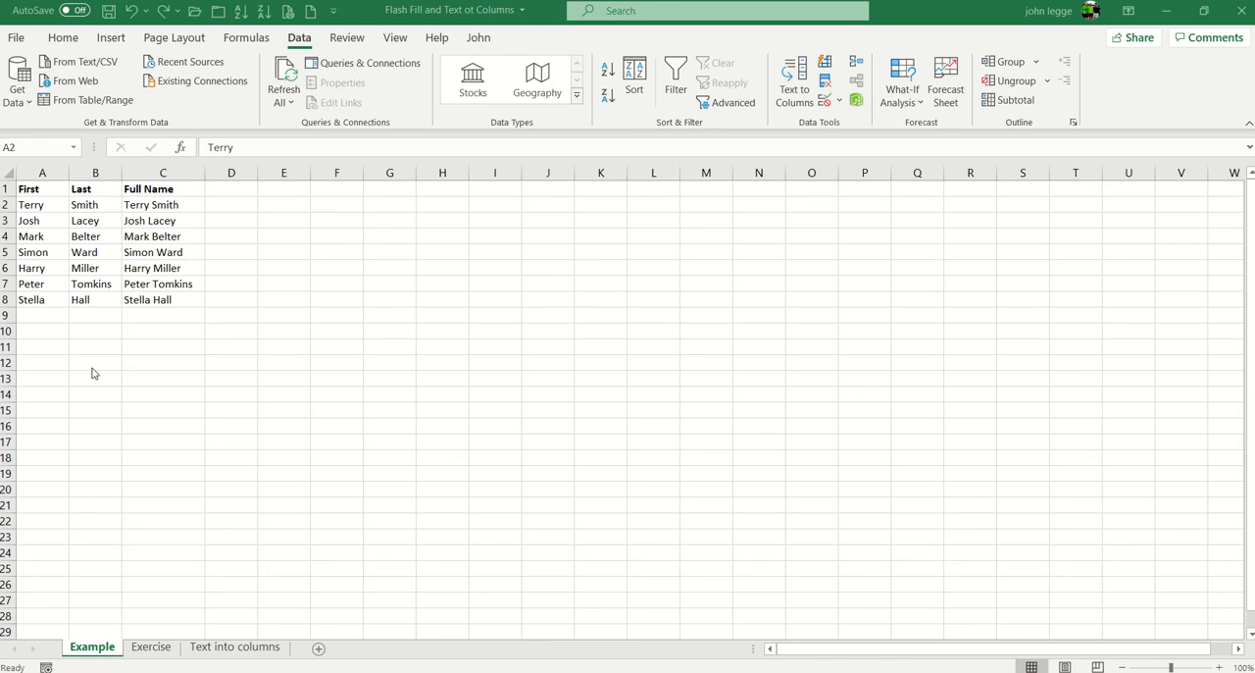
mouse_move(181, 372)
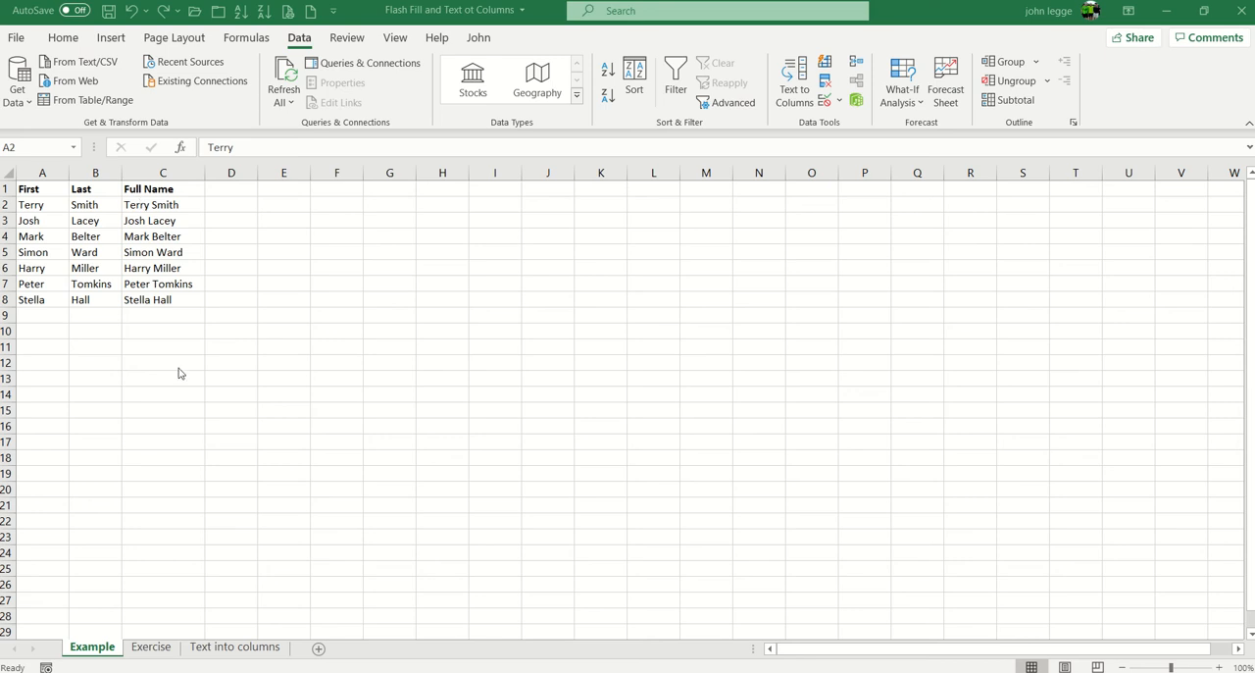
mouse_move(177, 221)
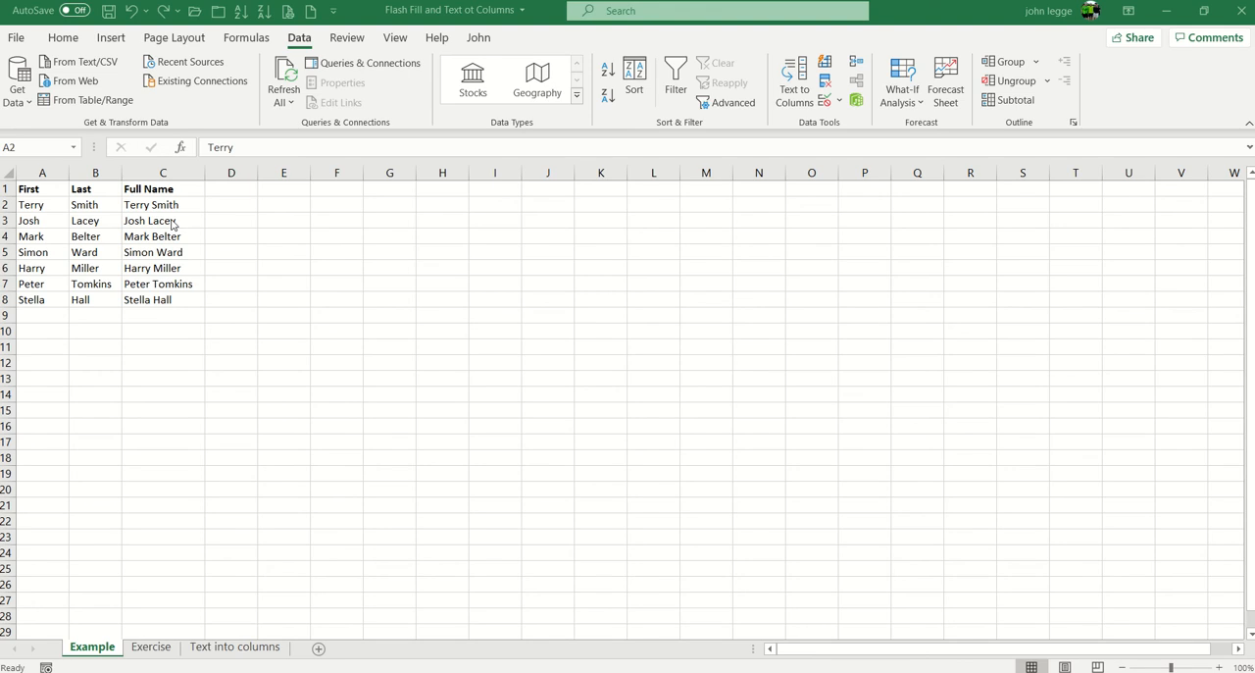
mouse_move(145, 518)
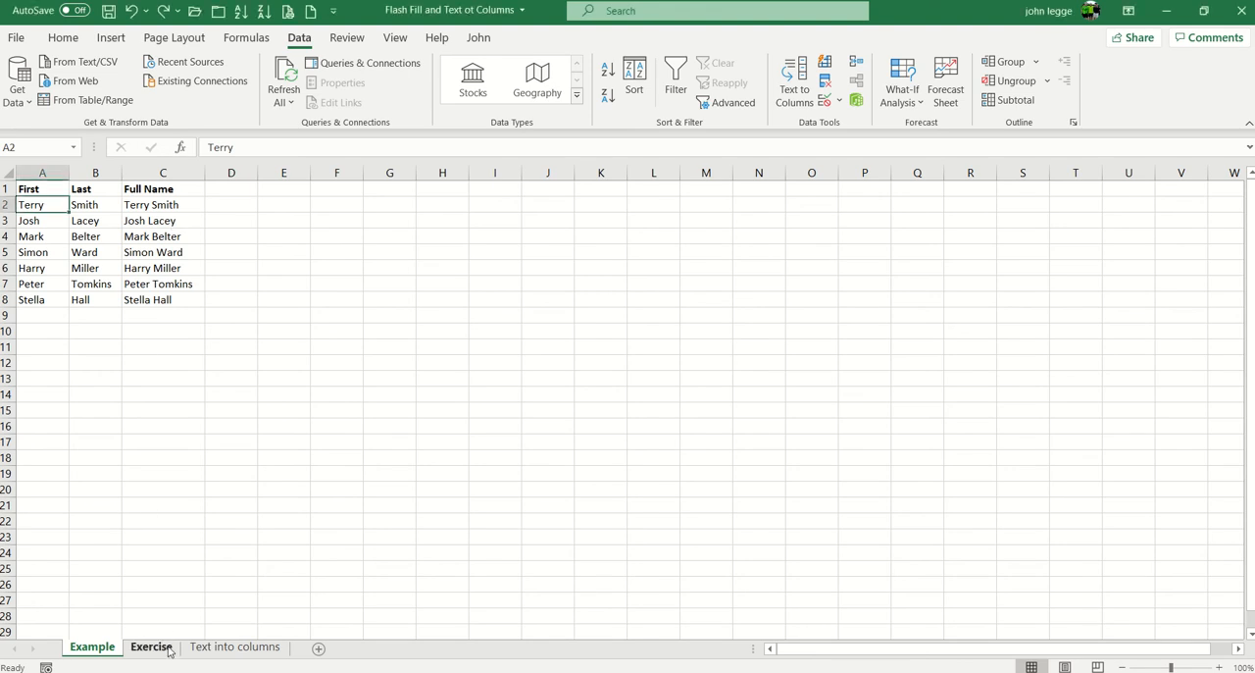
Step: On the Exercise sheet enter names such as 'Josh Lacey' so Flash Fill completes the Full Name column, then move to the Text into columns sheet
left_click(151, 648)
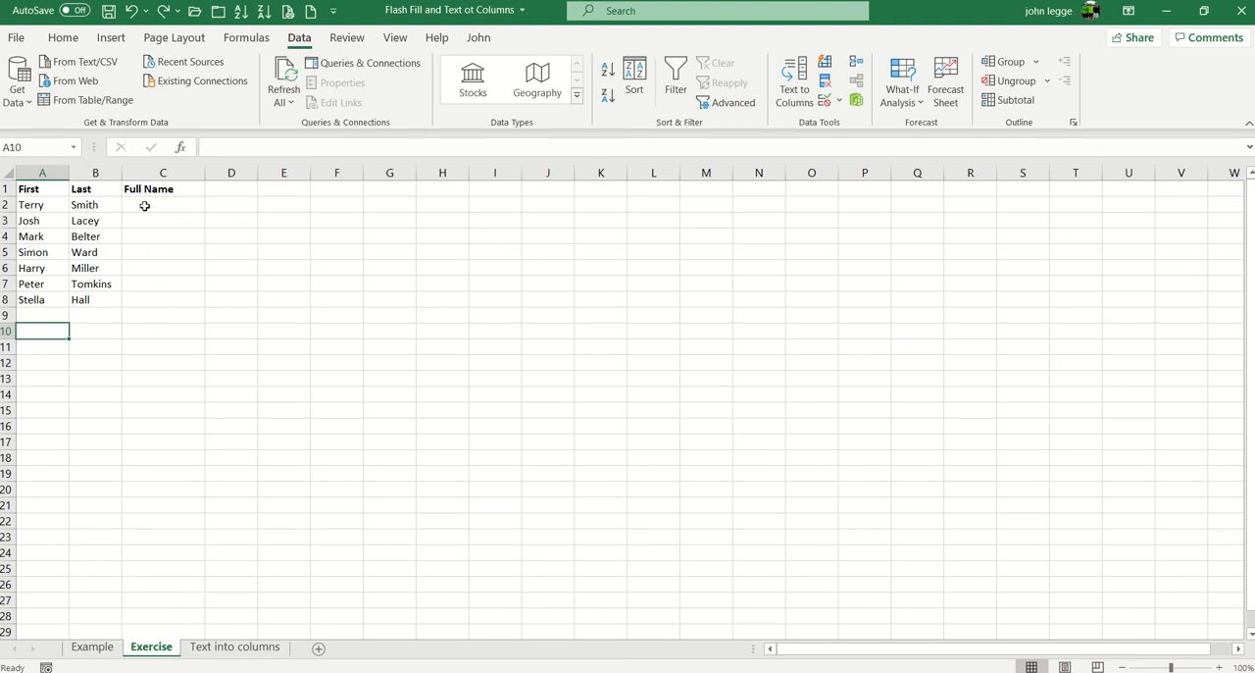
left_click(163, 204)
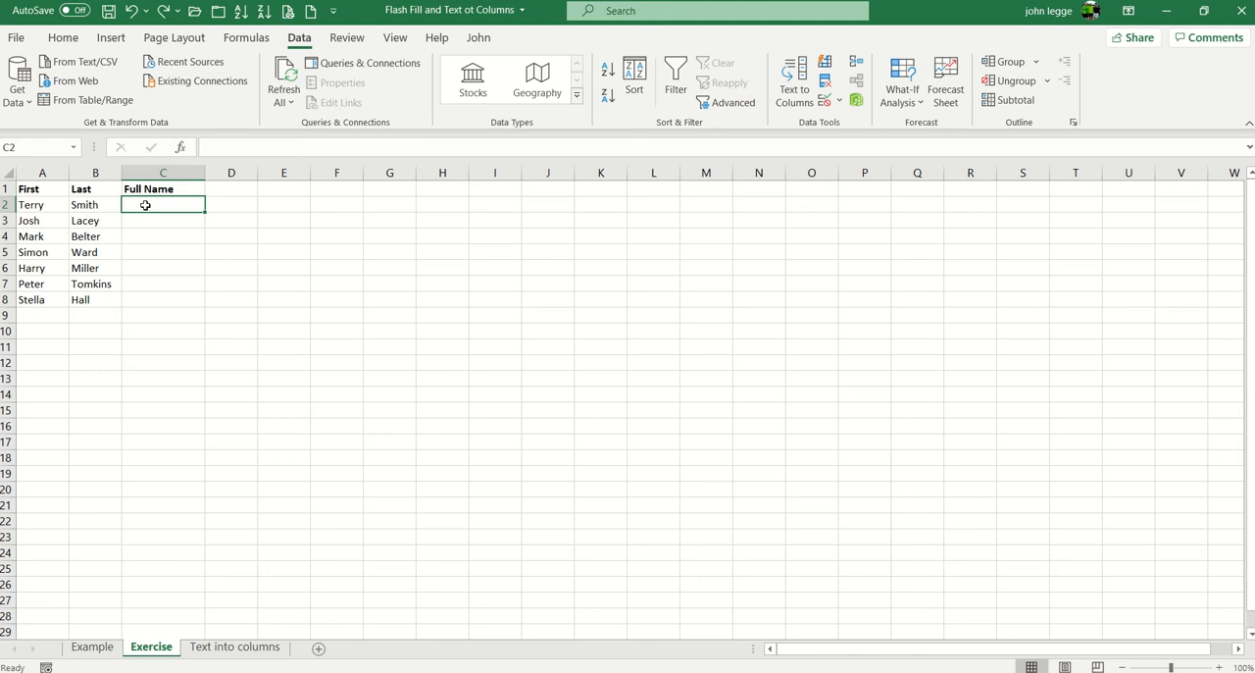
type("Terry Smith")
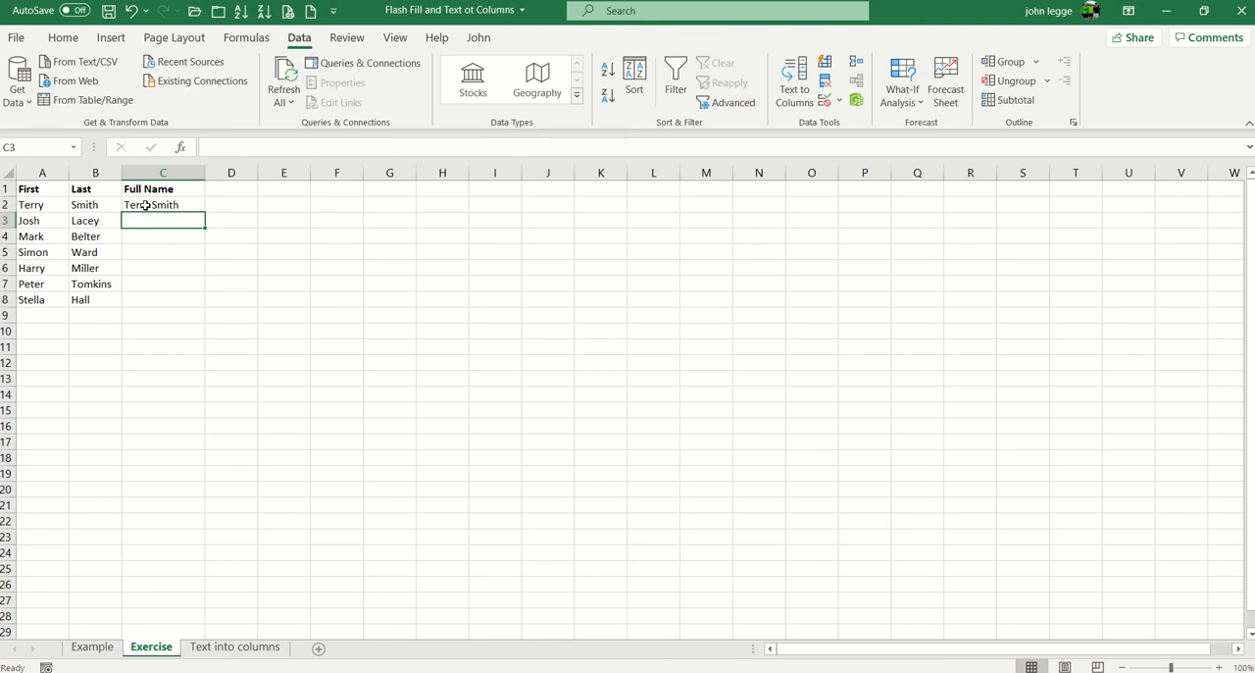
type("Josh Lacey")
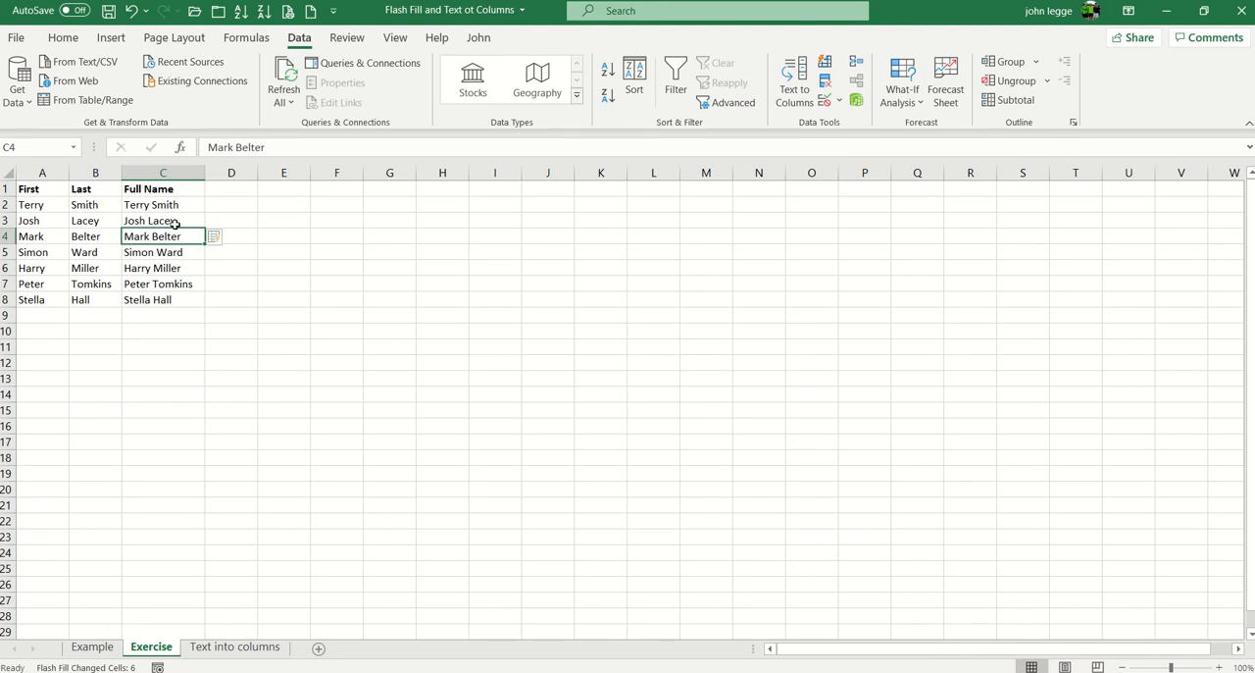
left_click(236, 647)
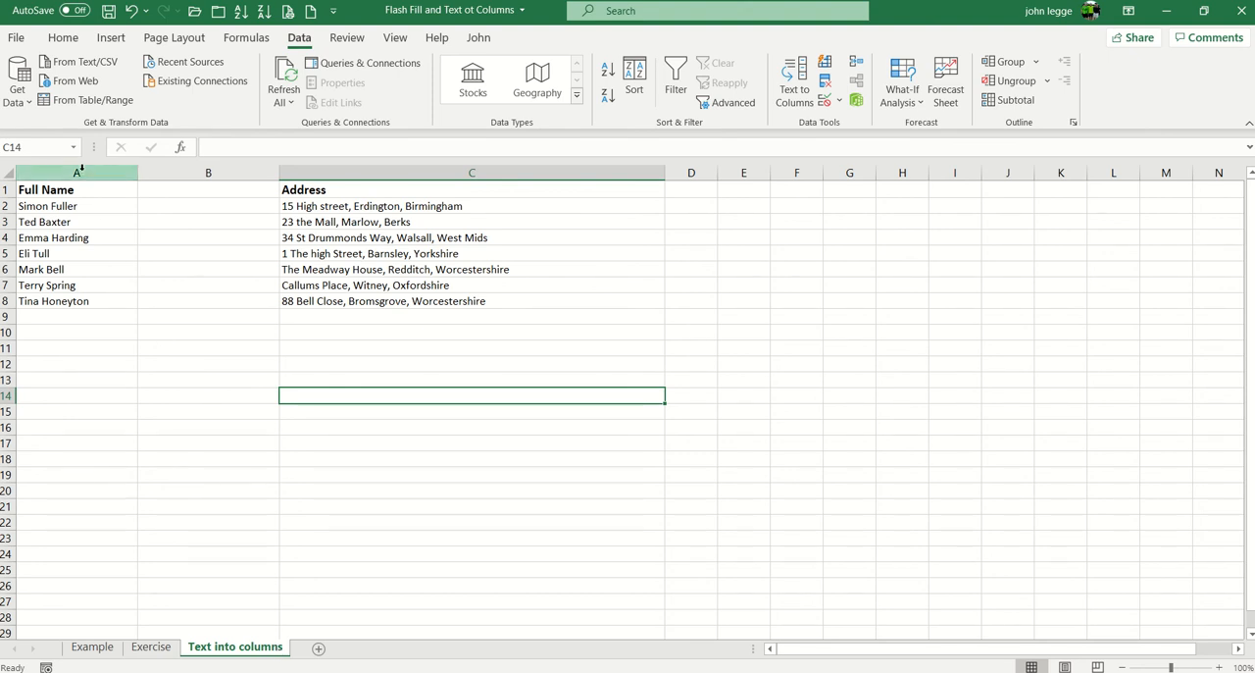
Step: Select the whole Full Name column A and launch Text to Columns from the Data ribbon
left_click(75, 172)
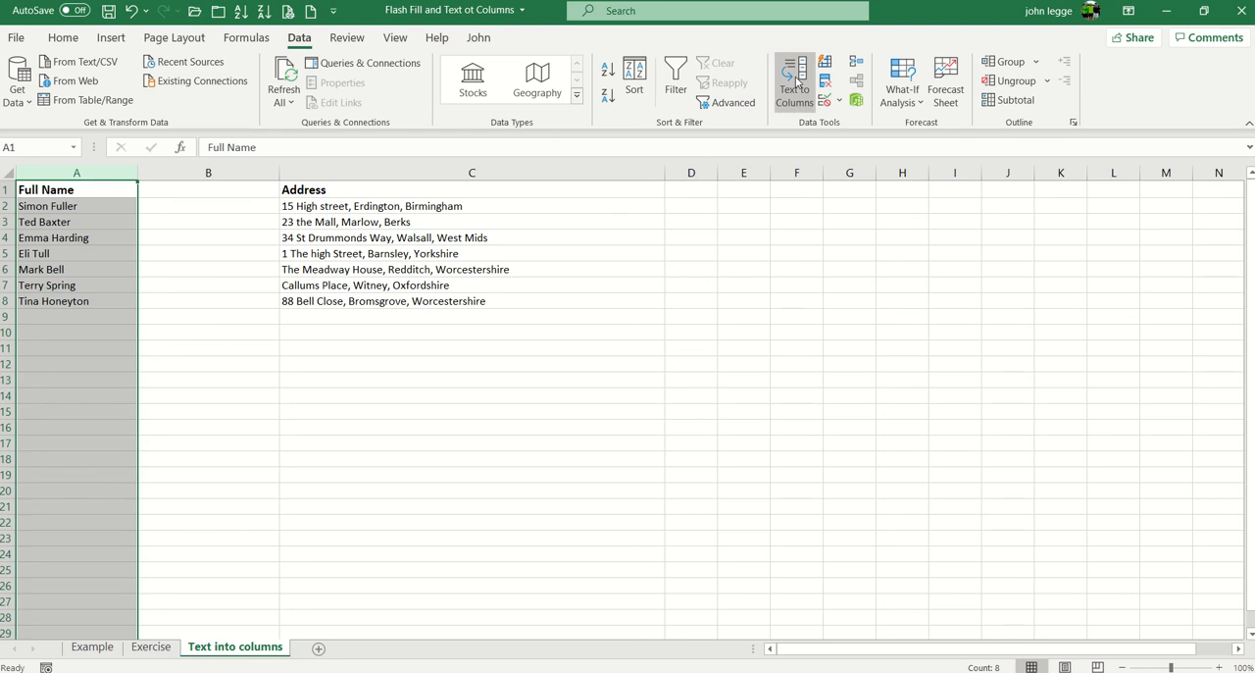
left_click(795, 83)
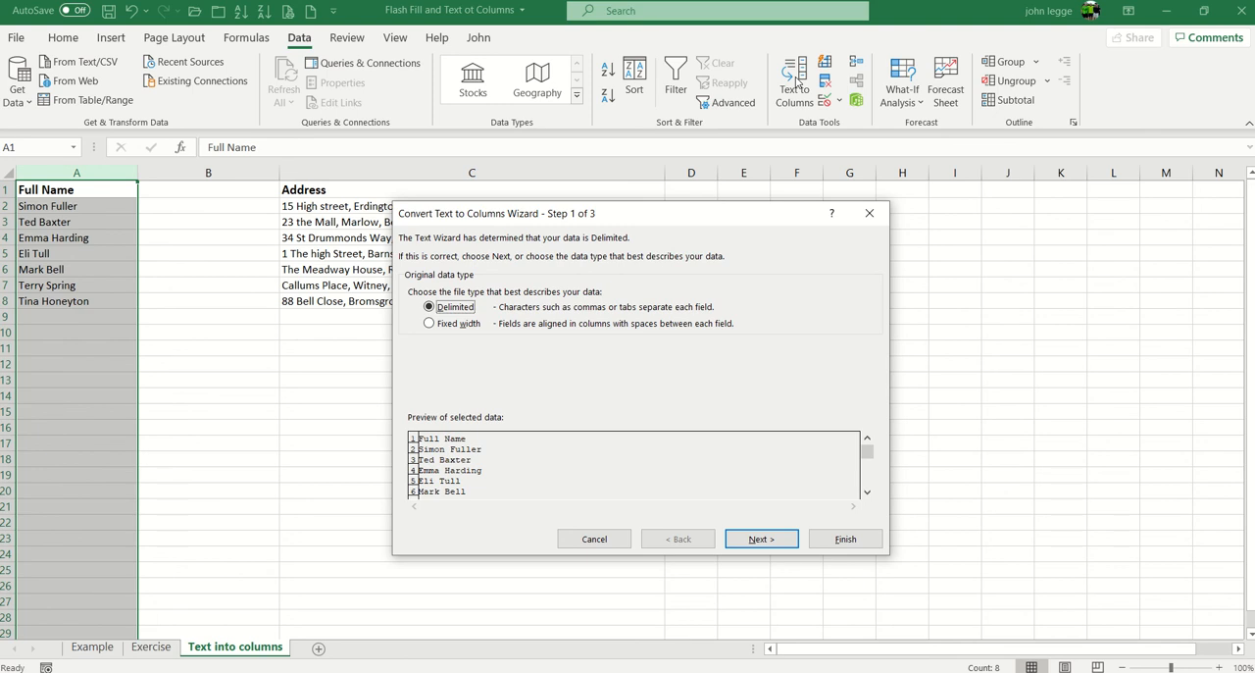
mouse_move(769, 474)
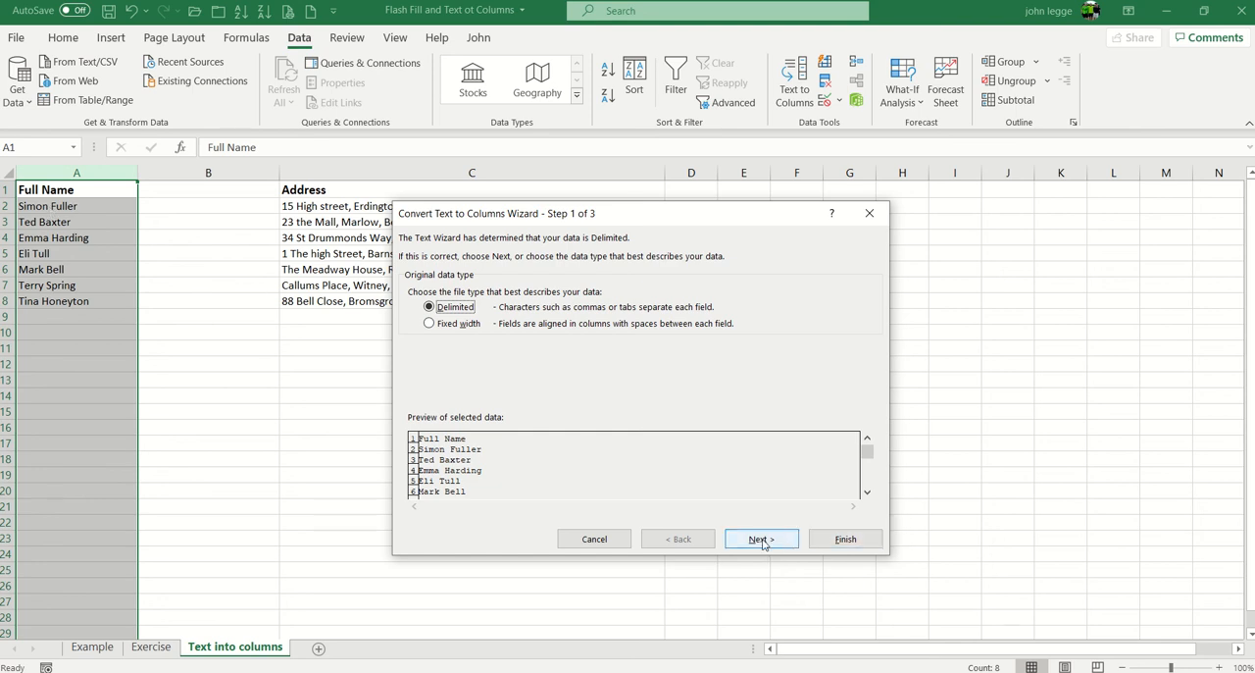
Step: Split the full names on Space (not Comma) so first names land in column A and surnames in column B
left_click(761, 538)
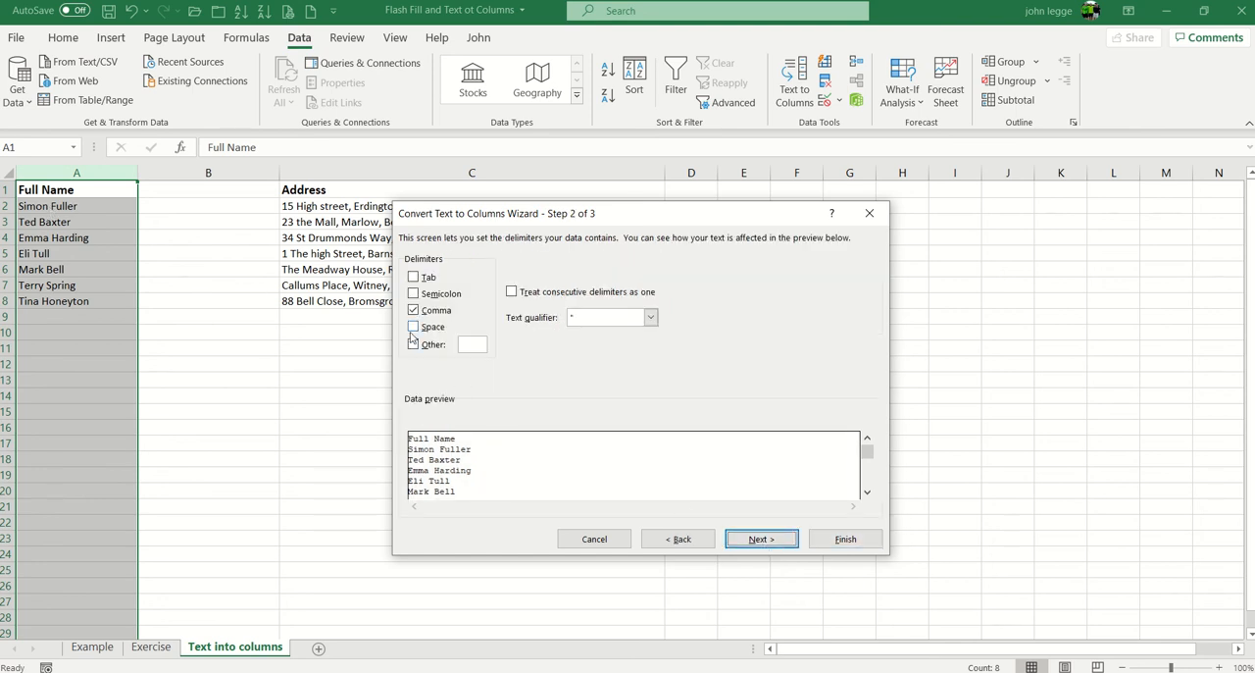
left_click(412, 326)
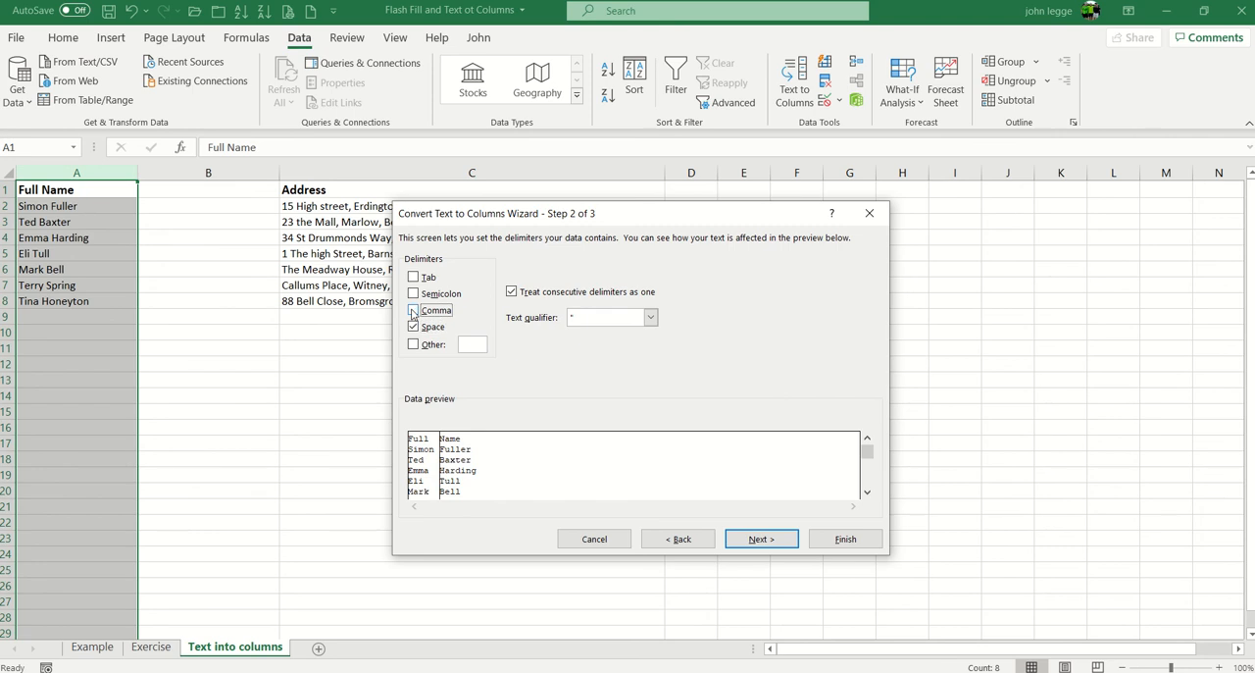
left_click(412, 310)
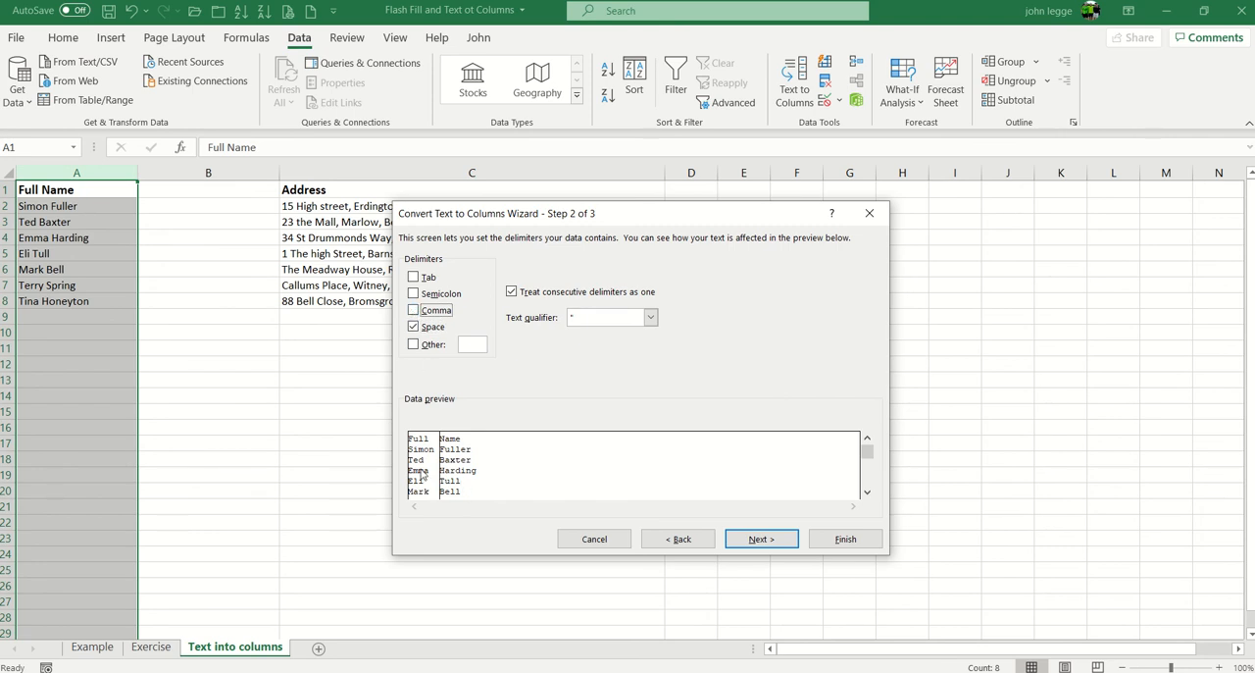
mouse_move(480, 461)
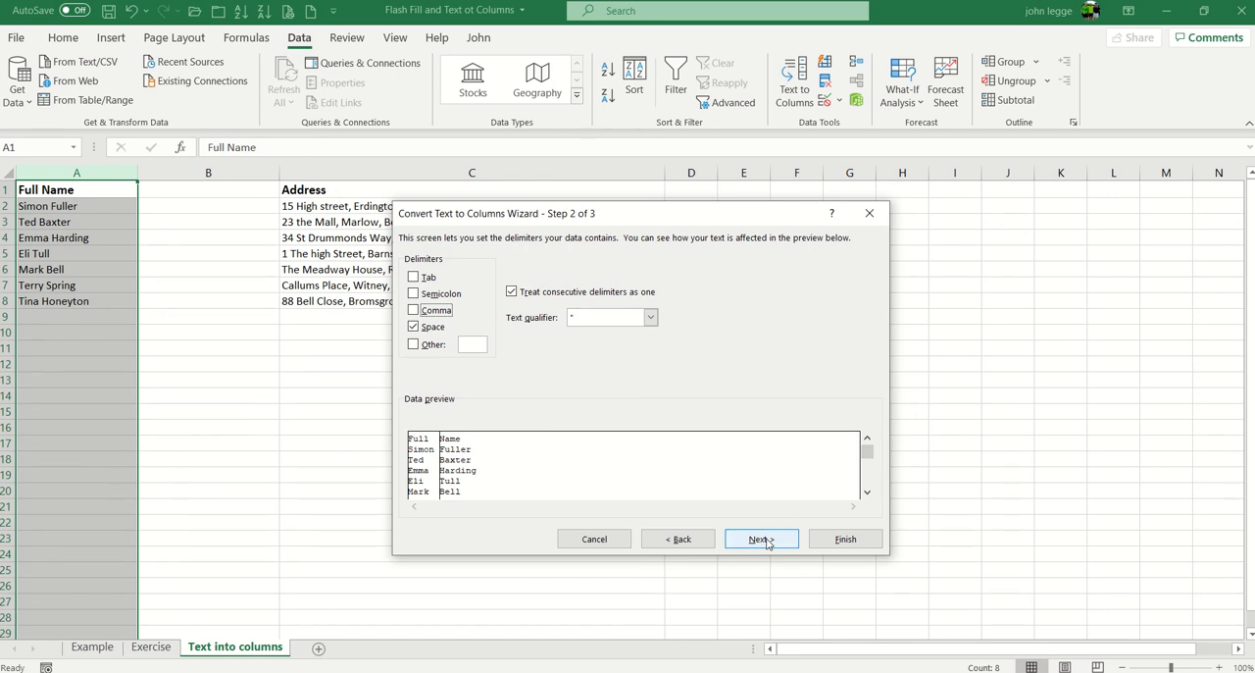
left_click(761, 537)
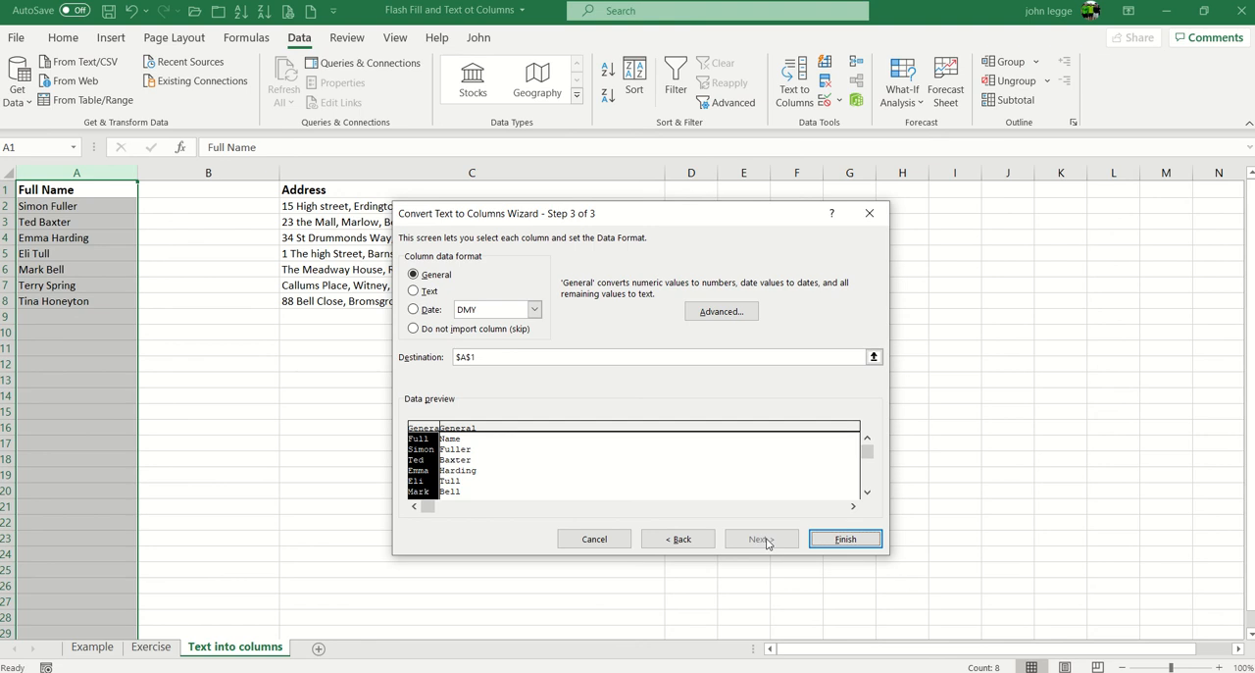
mouse_move(839, 553)
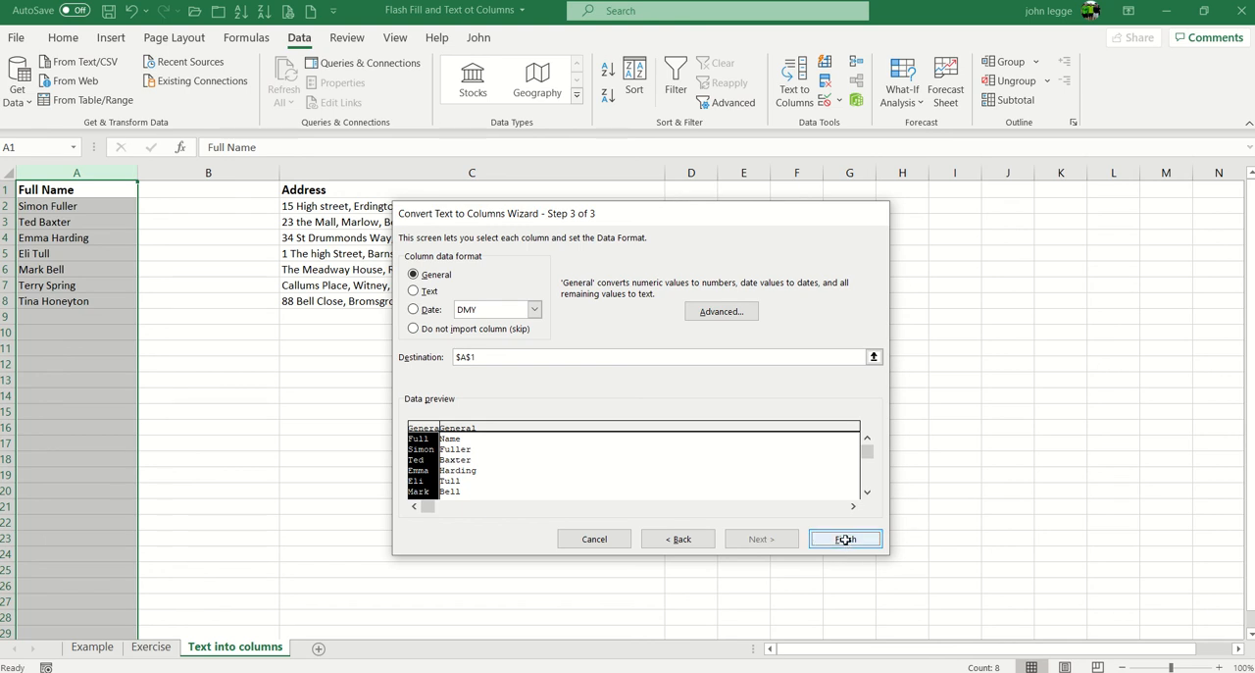
left_click(843, 538)
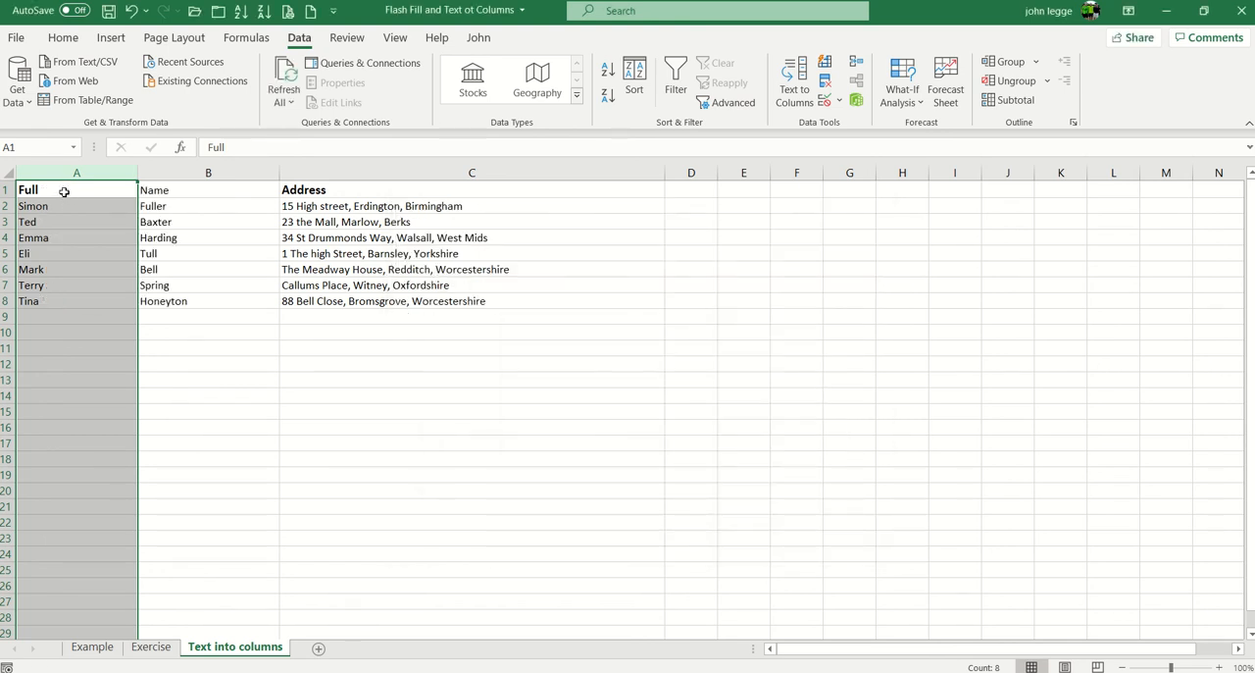
Step: Rename the headings to Christian Name and Surname, bold the Surname heading, and select the Address column C
type("Christian")
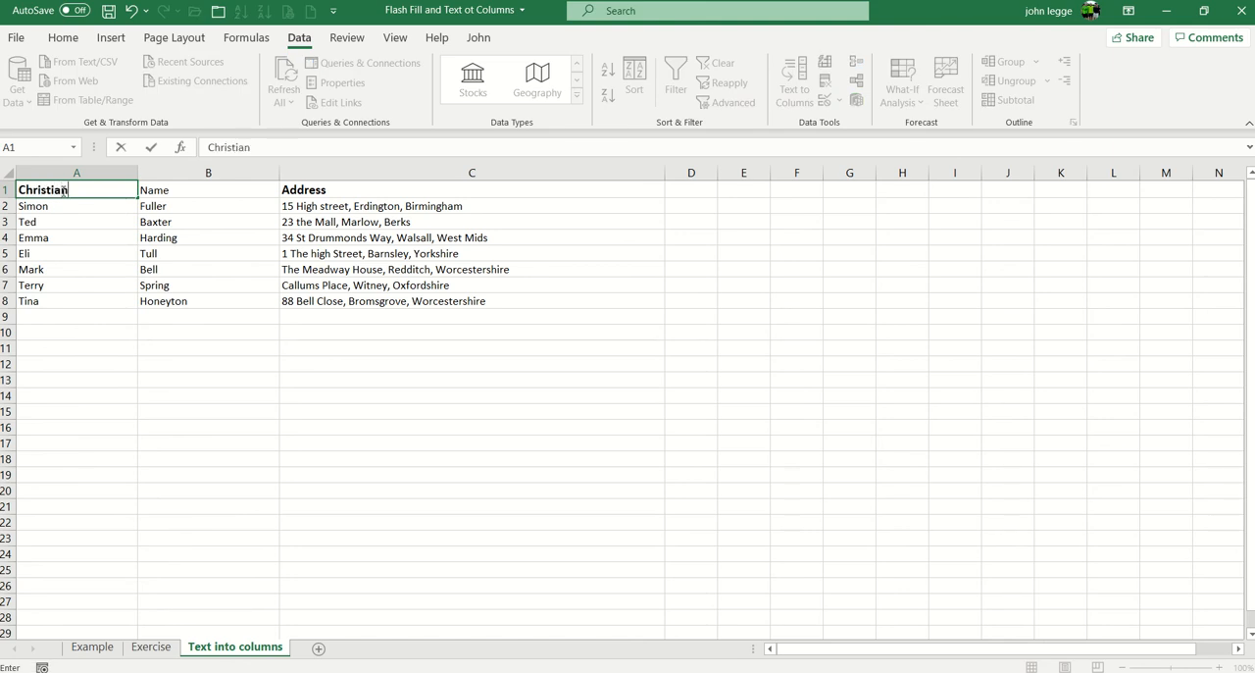
left_click(207, 188)
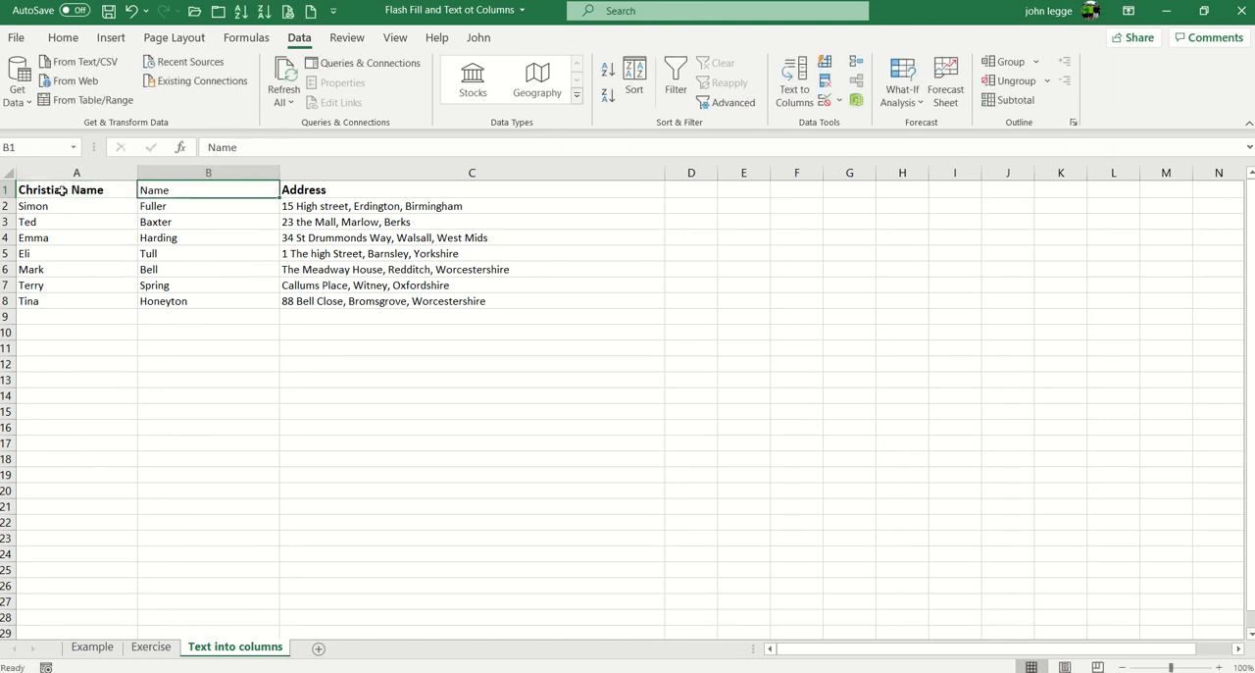
type("Surna")
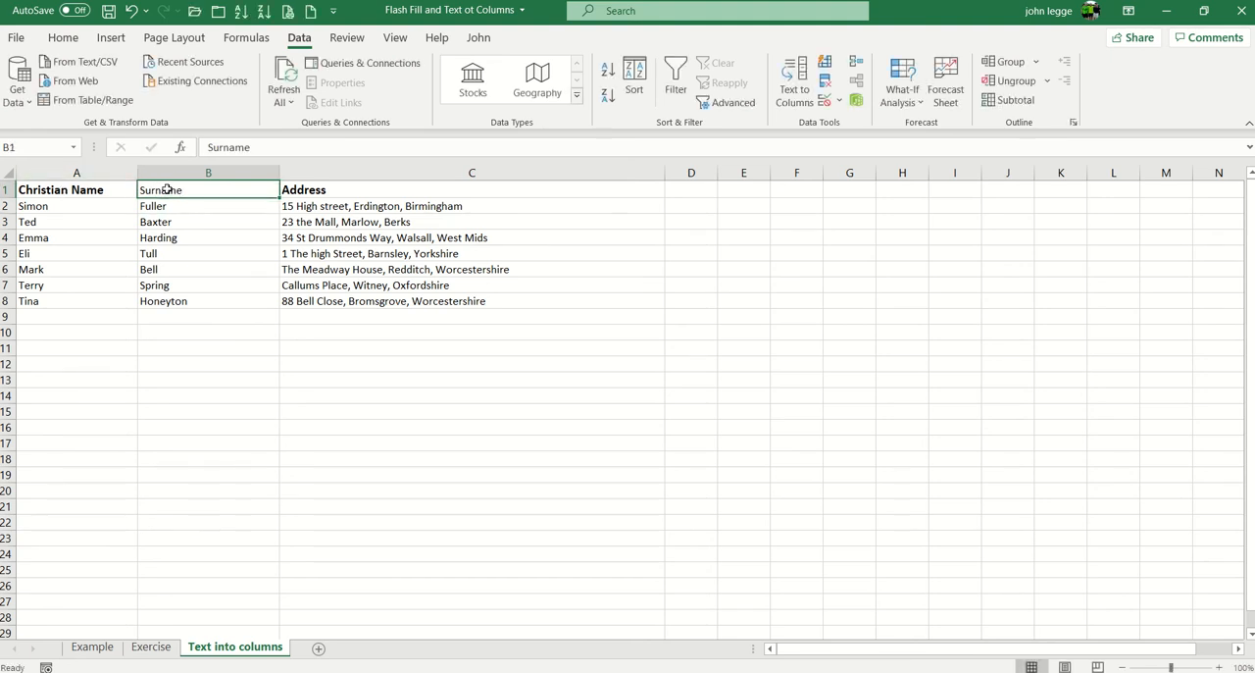
left_click(62, 38)
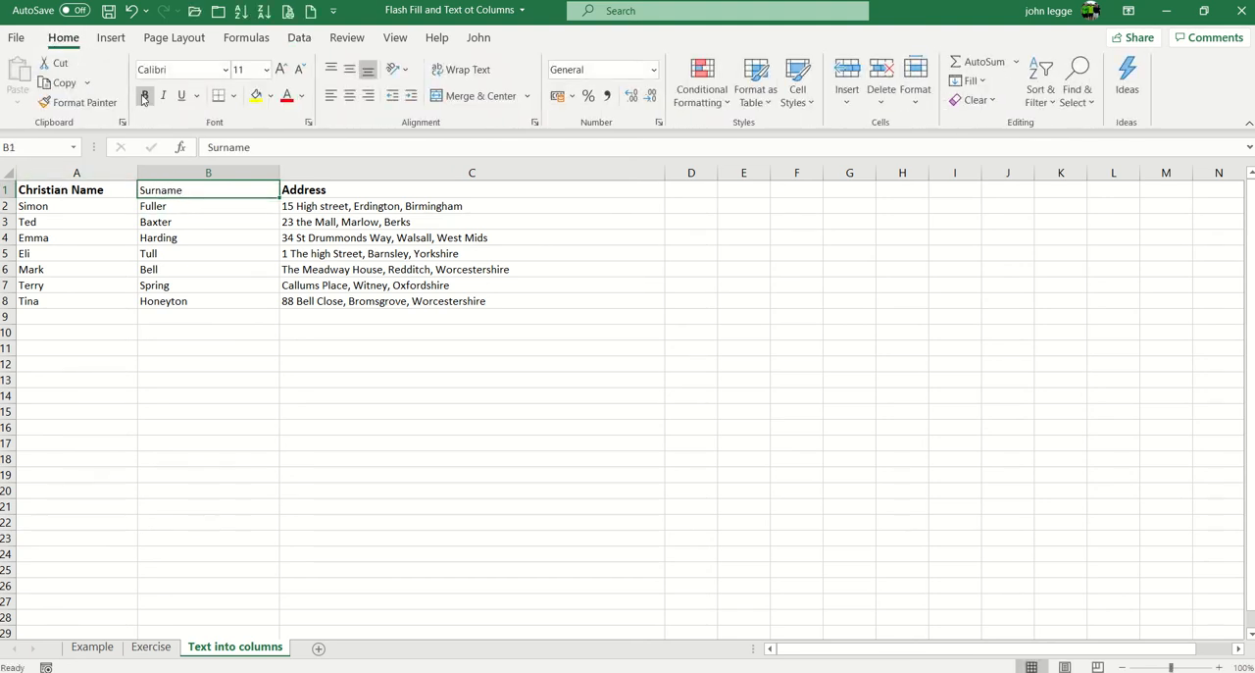
left_click(145, 95)
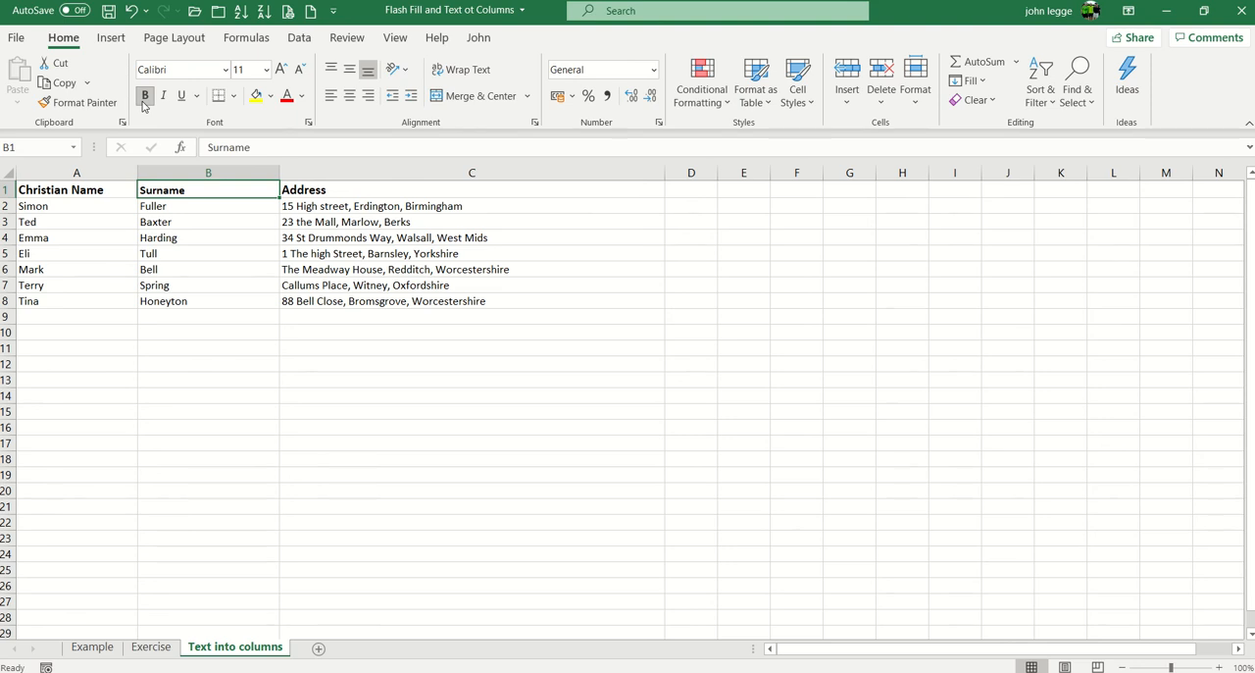
left_click(470, 173)
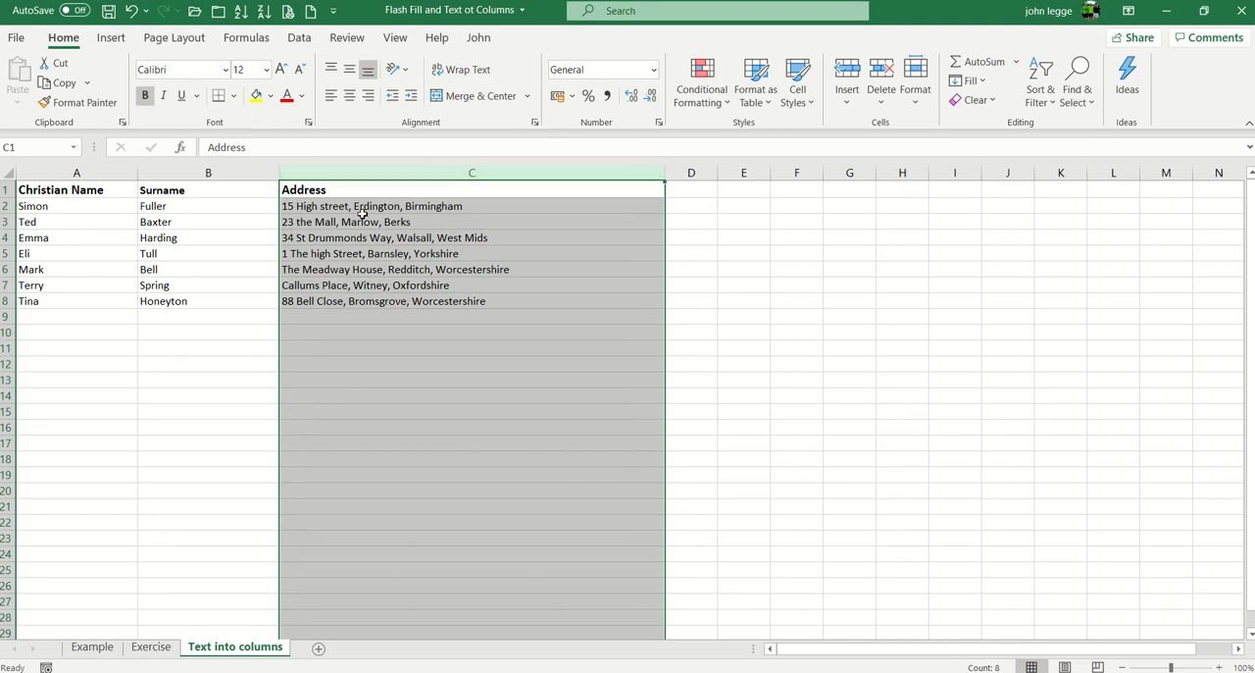
Step: Split the addresses on Comma (not Space) into street in C, town in D and county in E
left_click(298, 38)
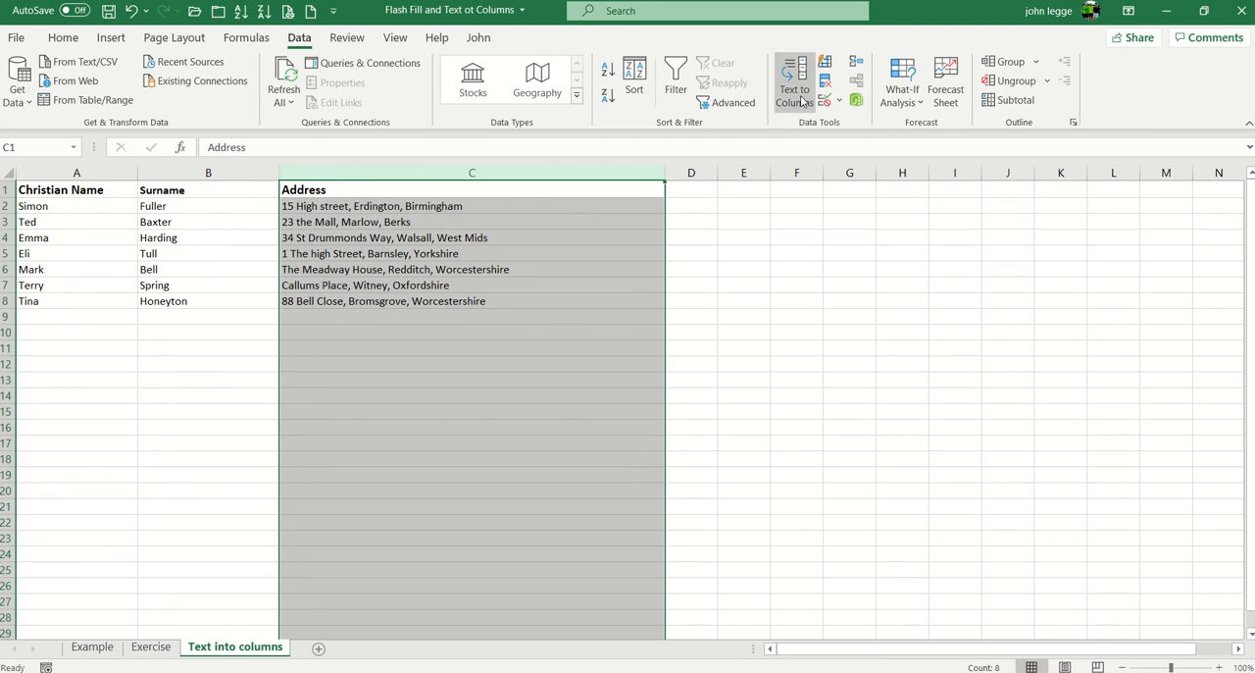
left_click(792, 80)
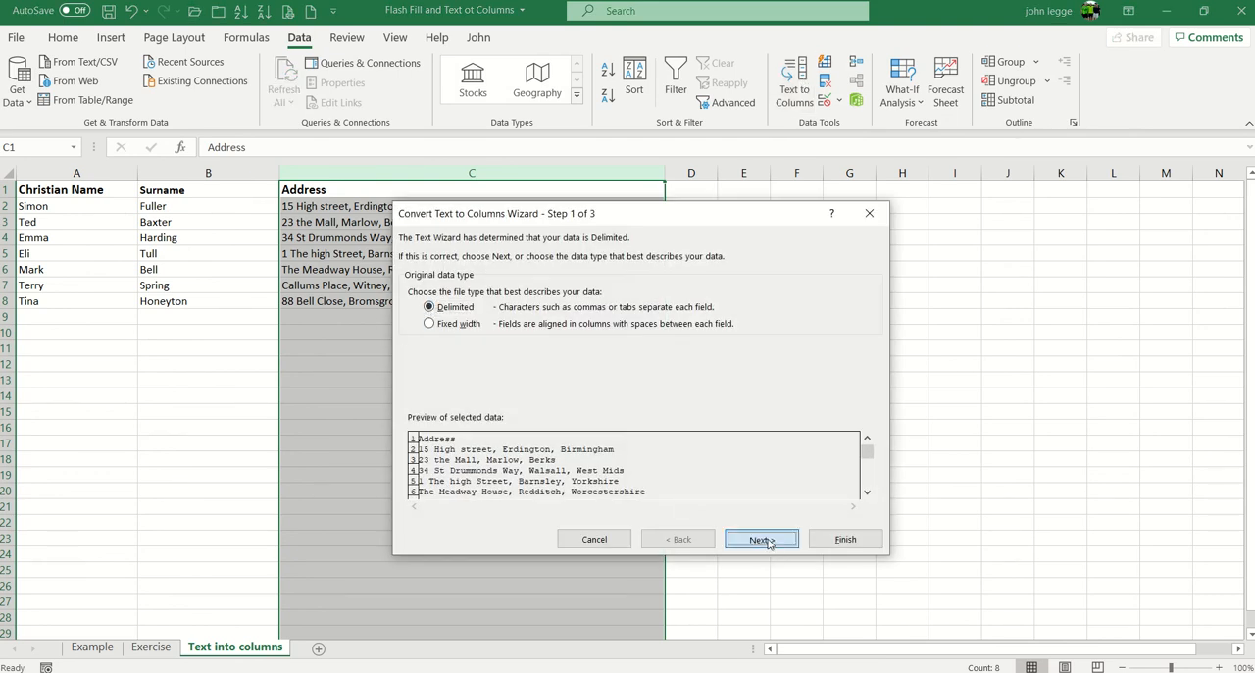
left_click(761, 537)
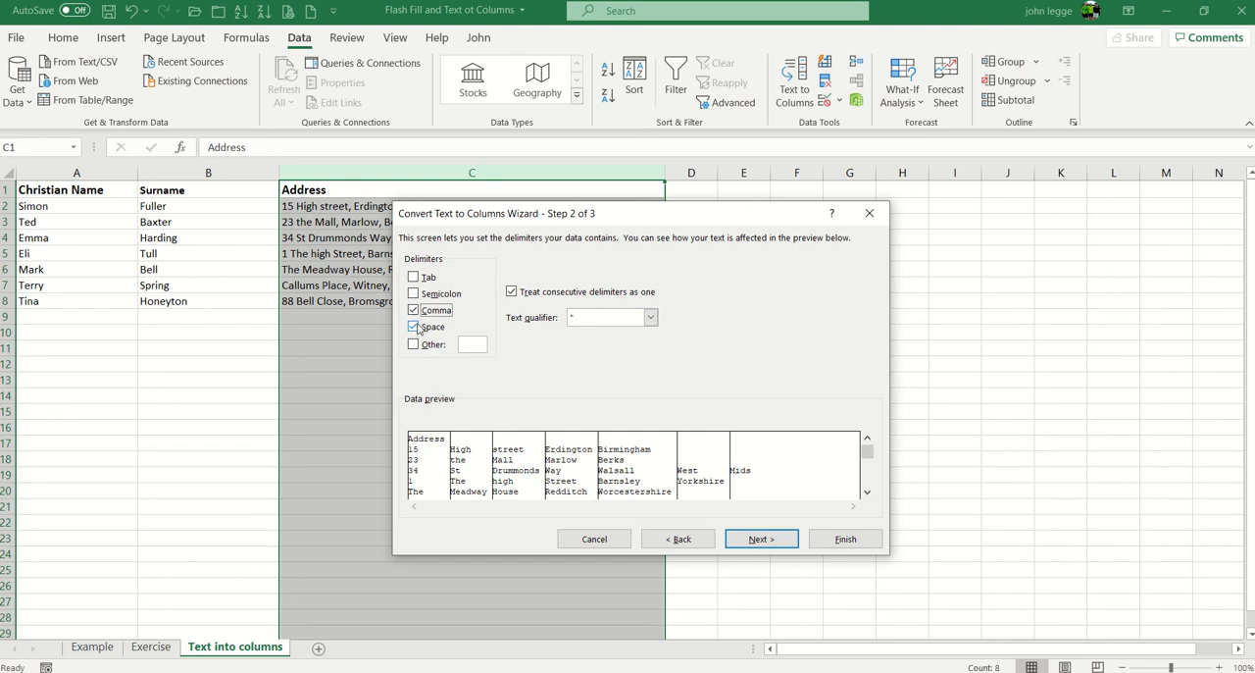
left_click(412, 326)
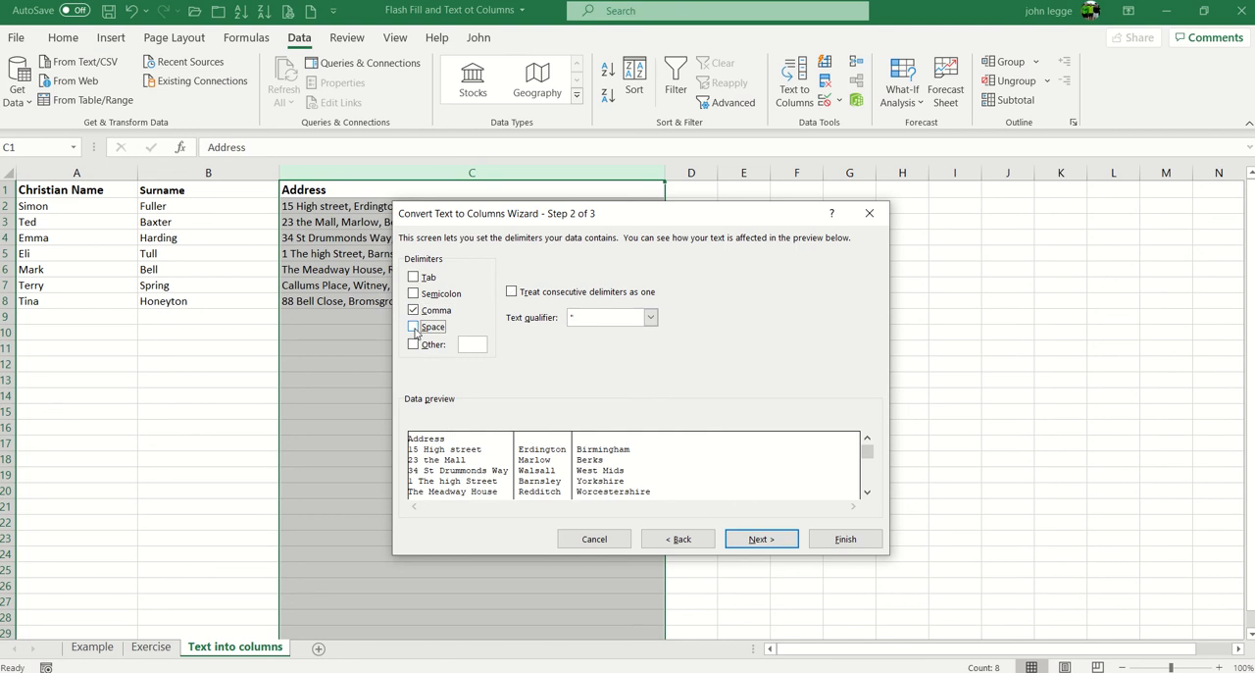
left_click(412, 325)
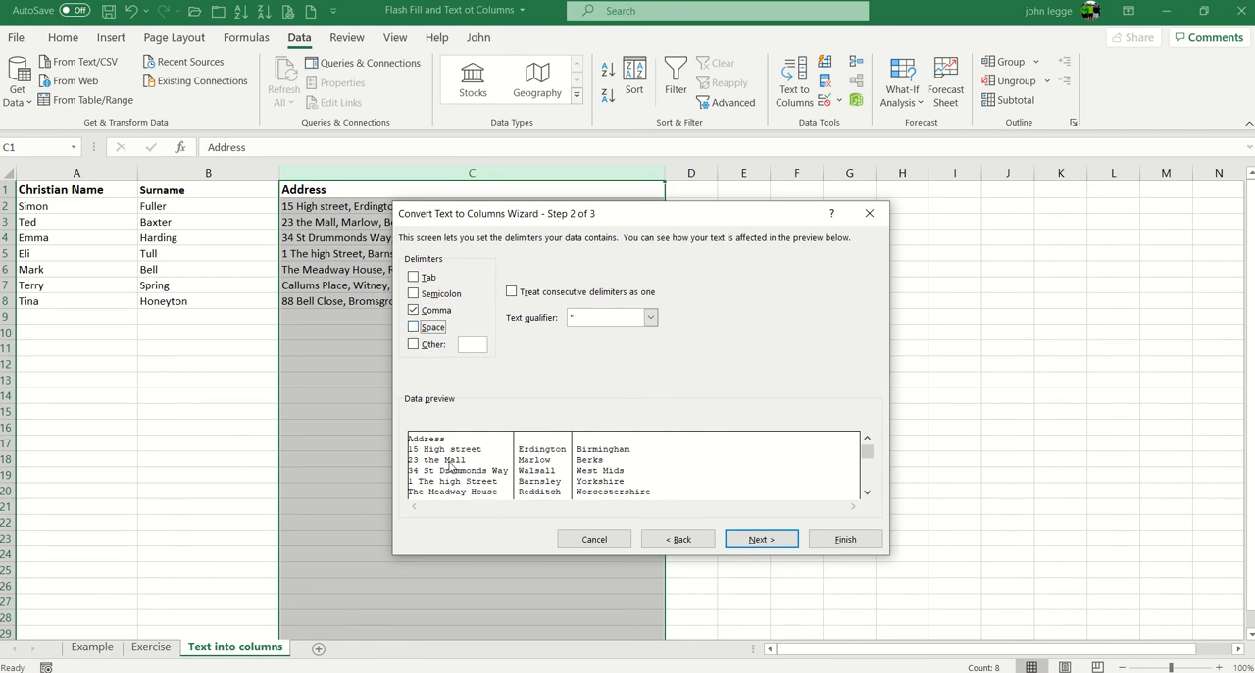
mouse_move(457, 491)
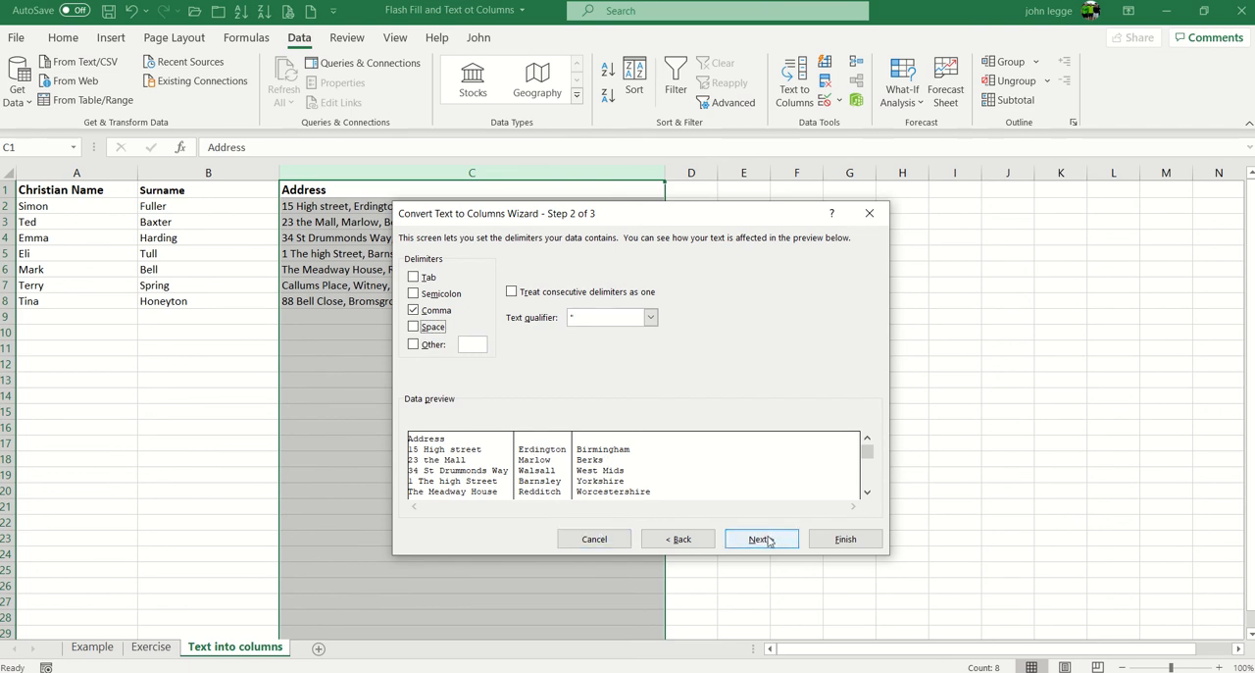
left_click(761, 537)
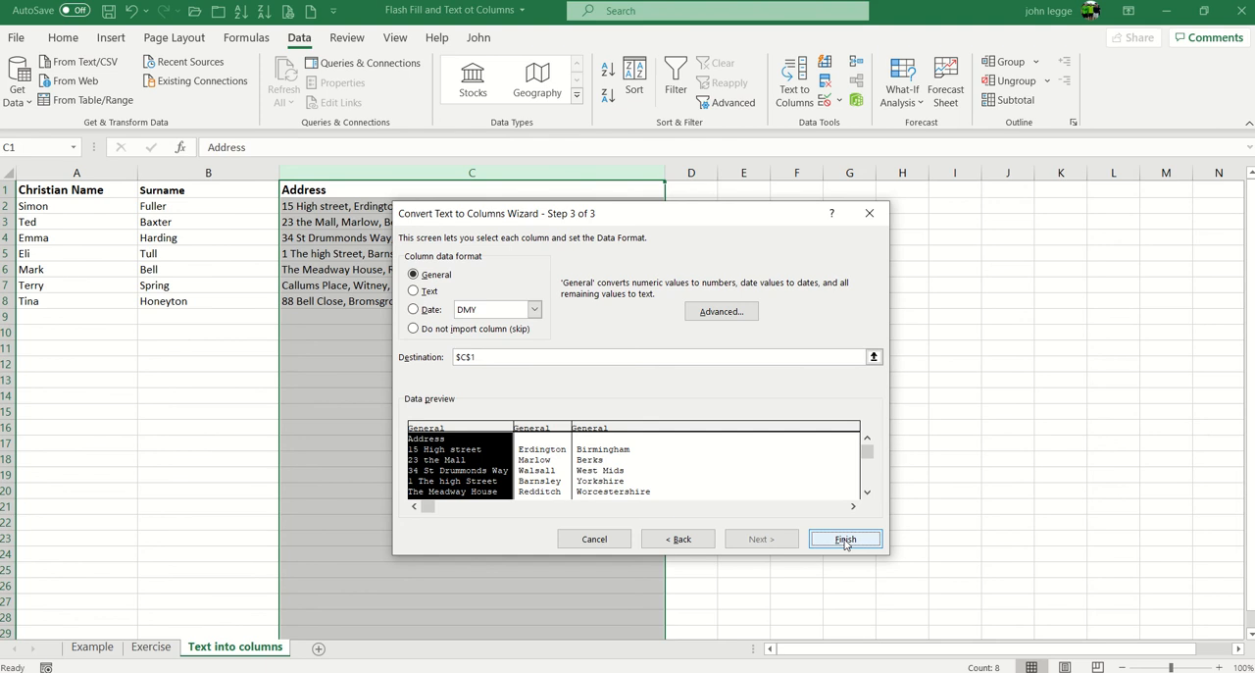
left_click(844, 537)
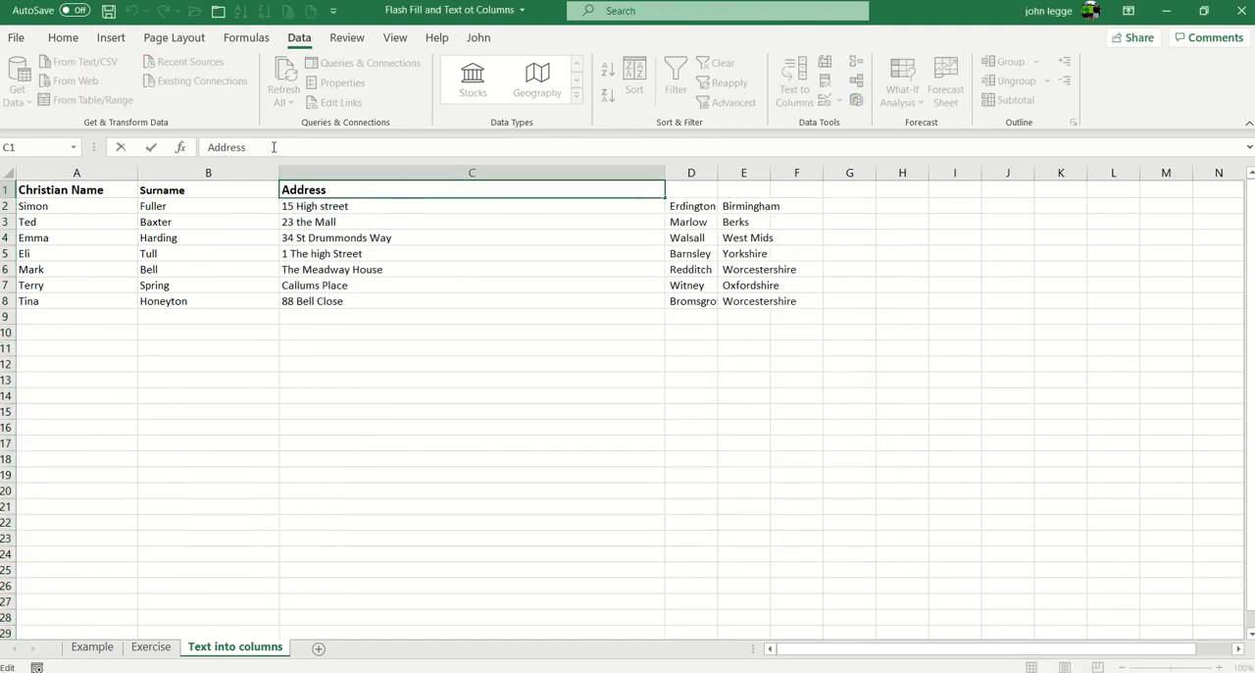
Step: Label the columns Address 1, Town and County, widen the Town and County columns and bold their headings
type("1")
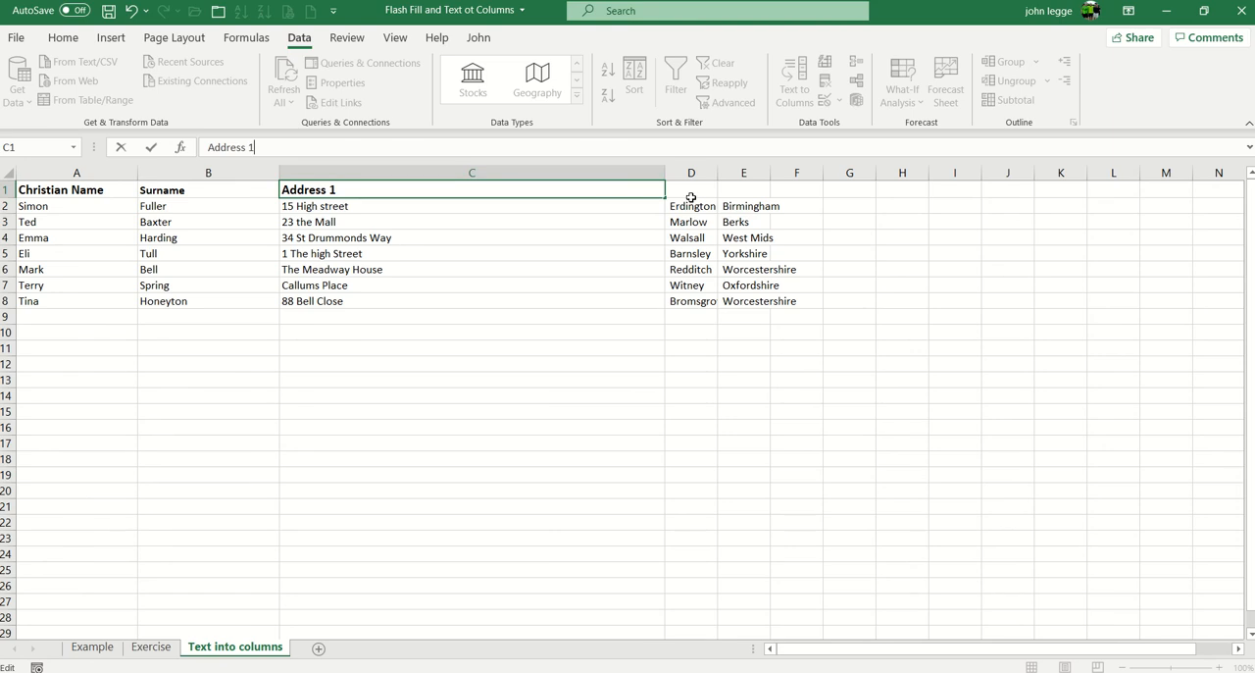
type("Town")
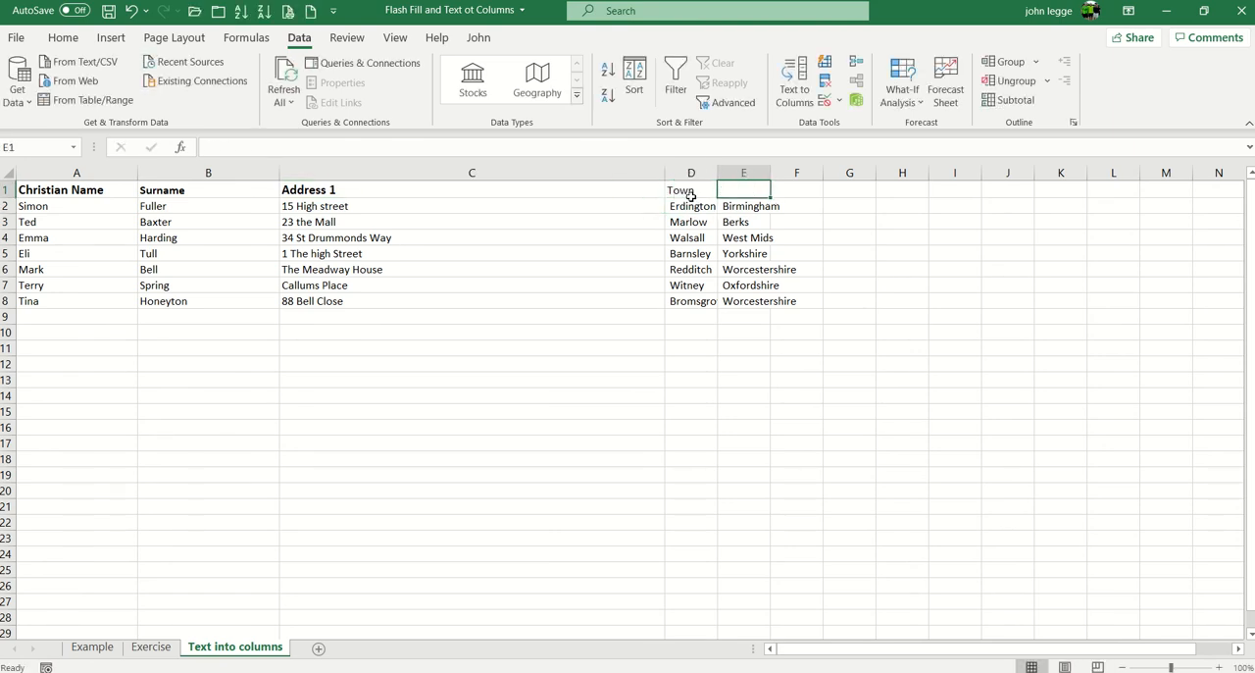
type("County")
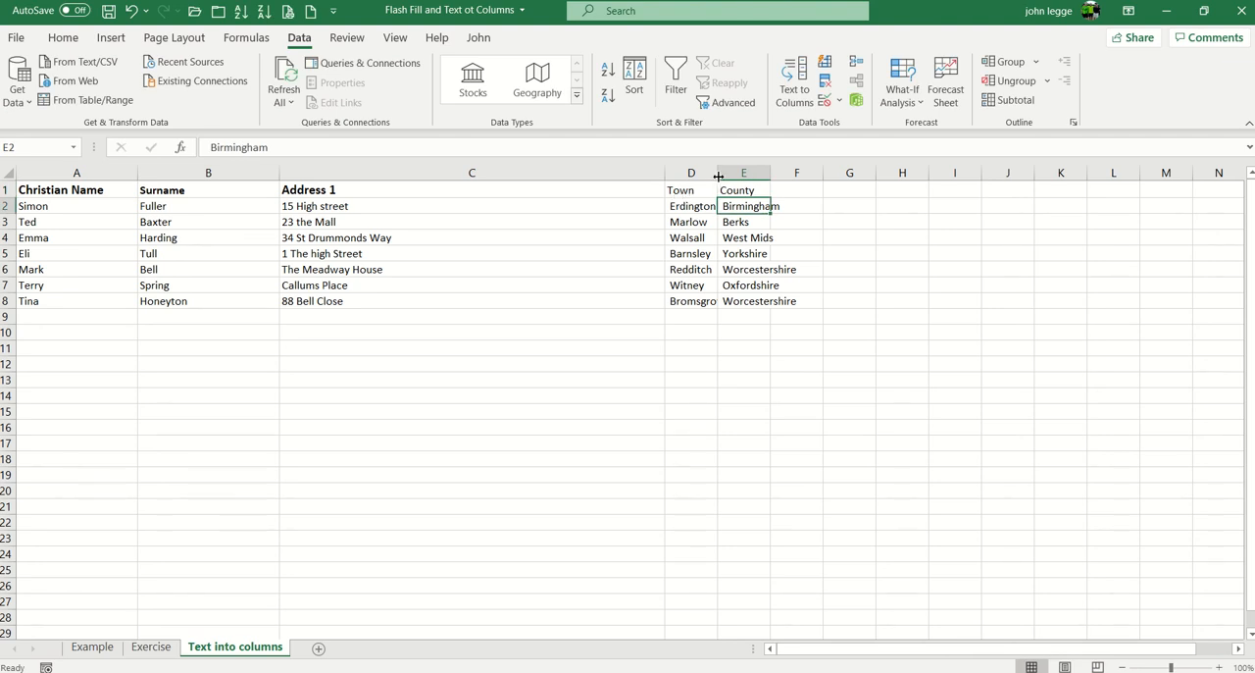
left_click_drag(718, 172, 745, 173)
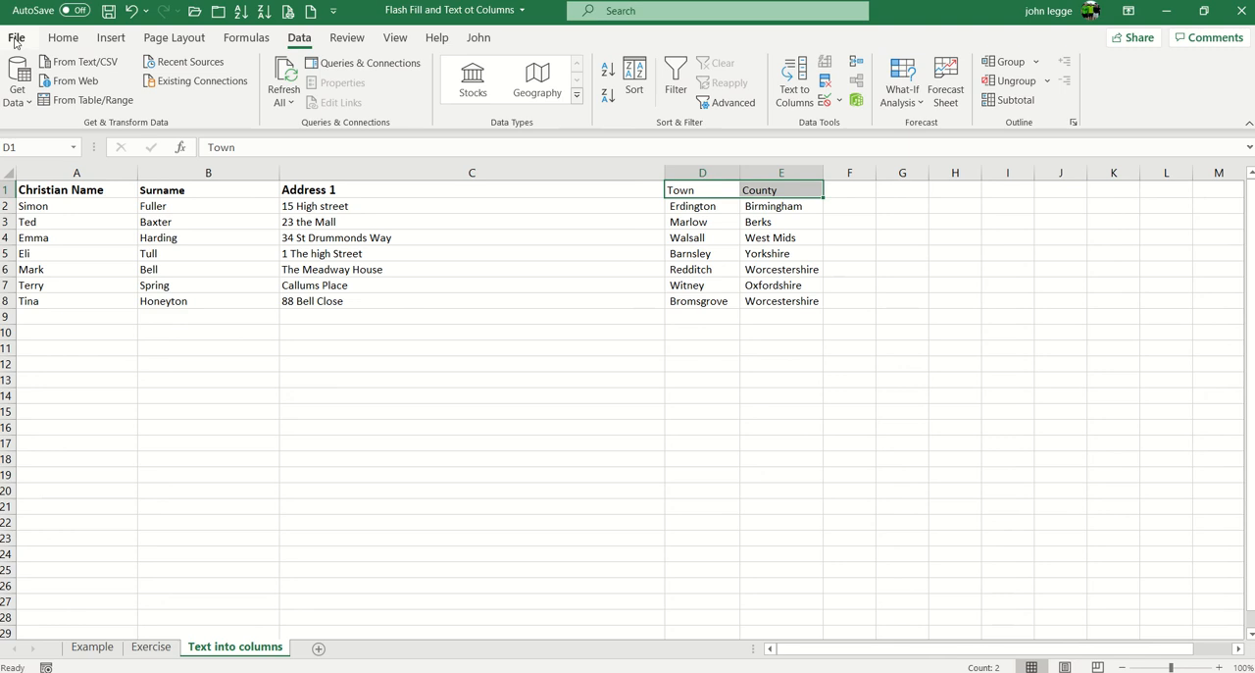
left_click(62, 37)
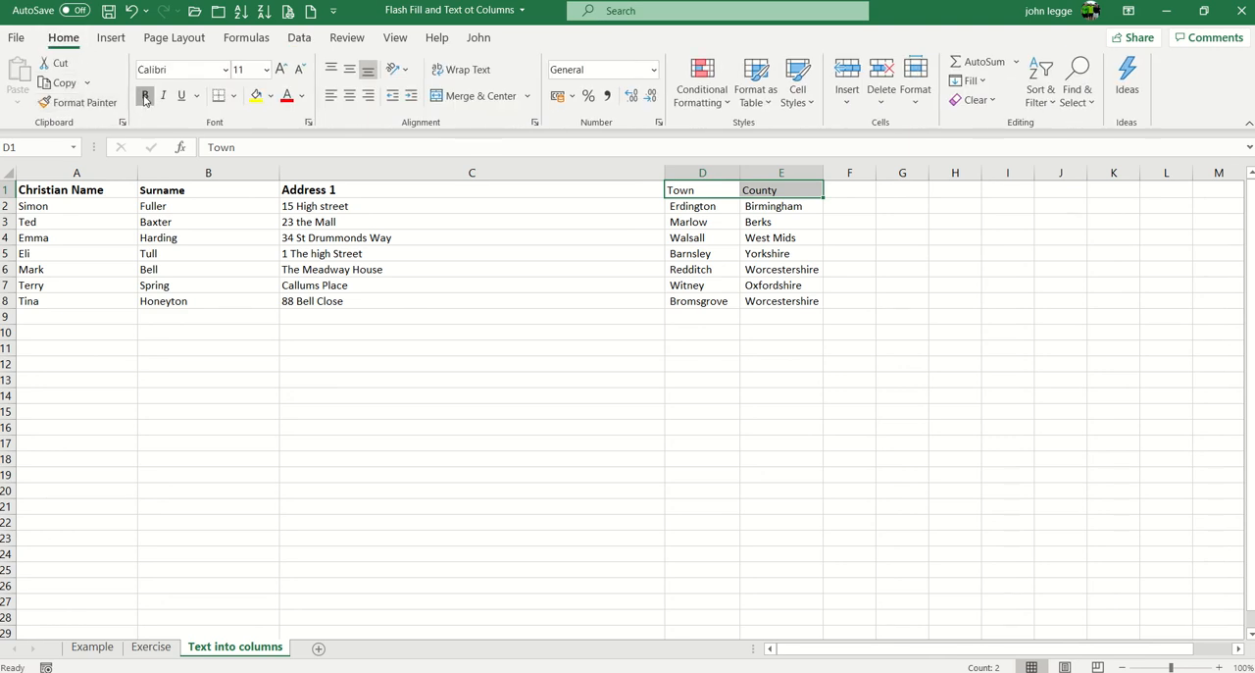
left_click_drag(824, 173, 845, 172)
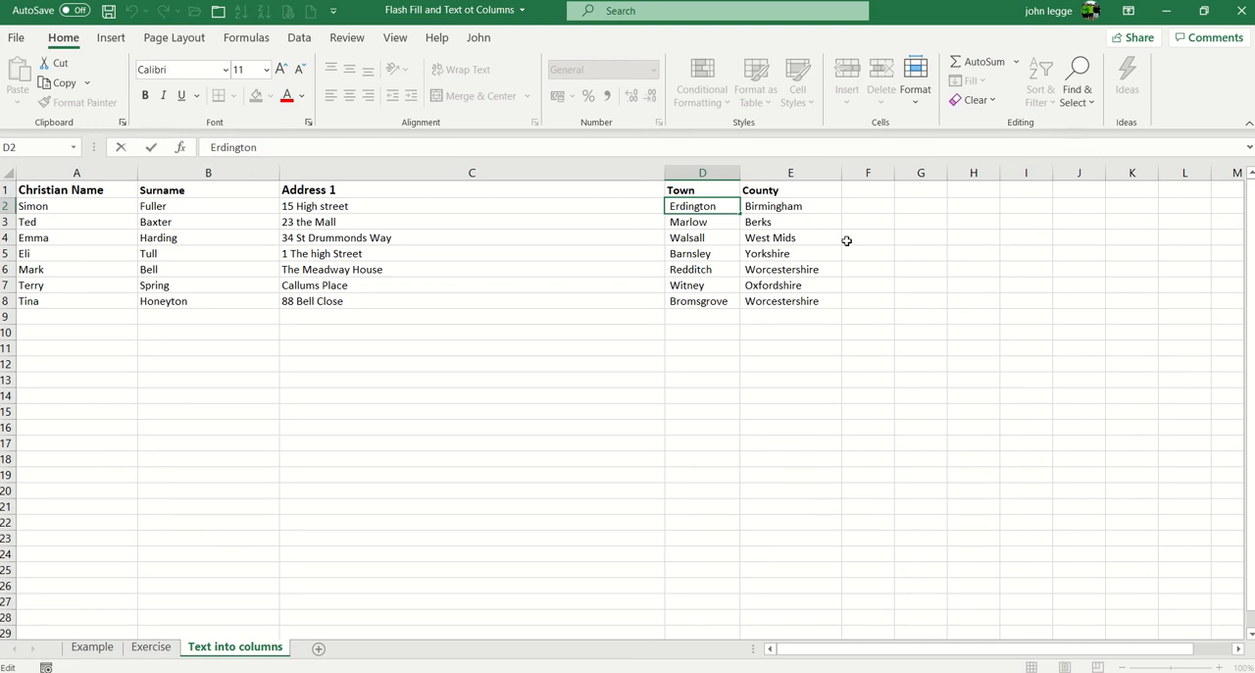
mouse_move(855, 214)
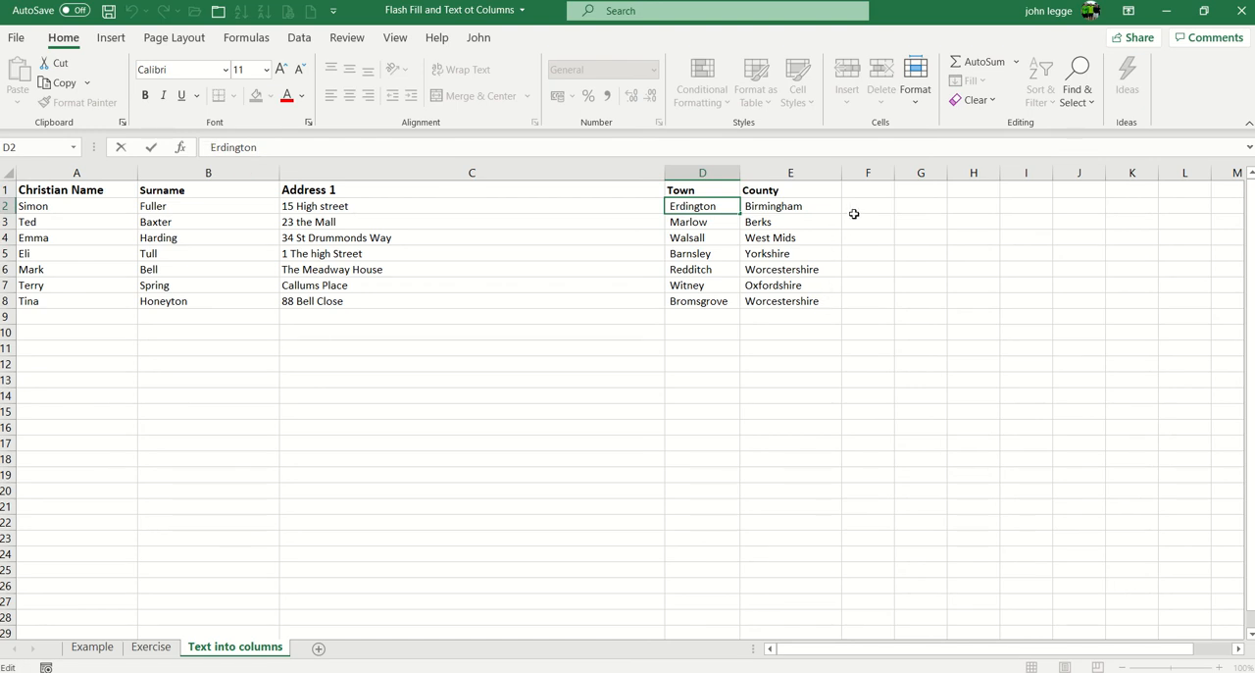
Step: Add a Trim heading in F1, enter =TRIM(D2) in F2 and fill it down to F8 to clean the town names
left_click(867, 188)
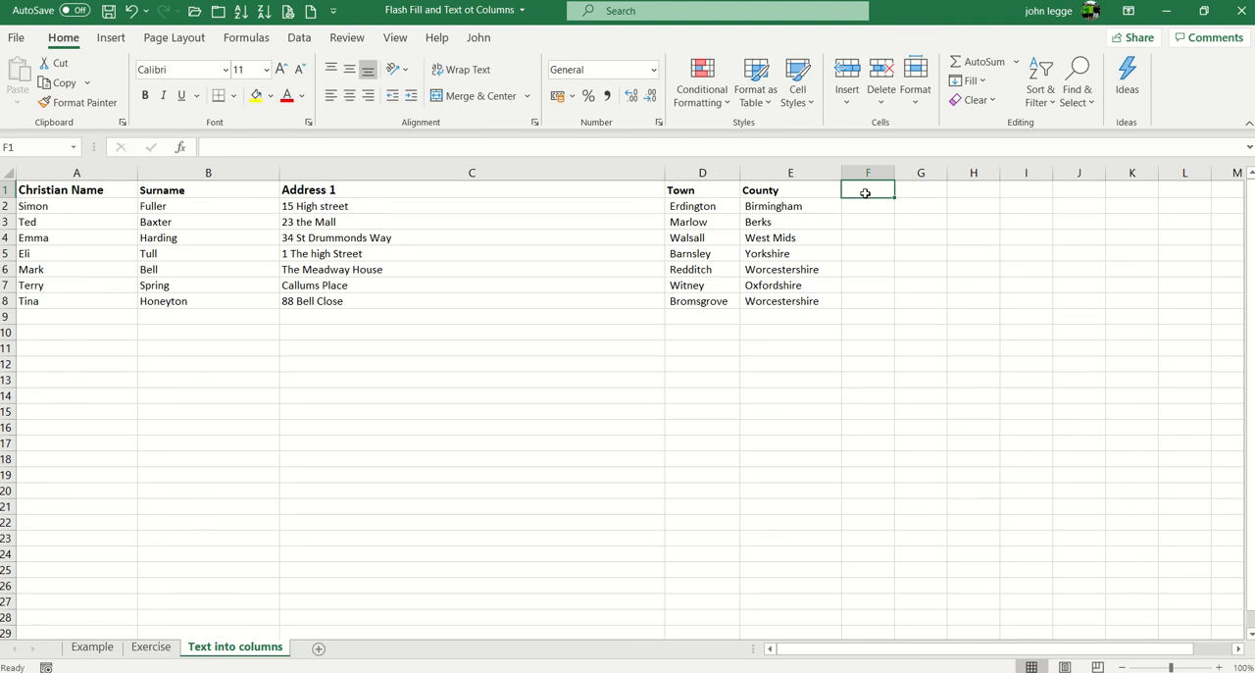
type("Trim")
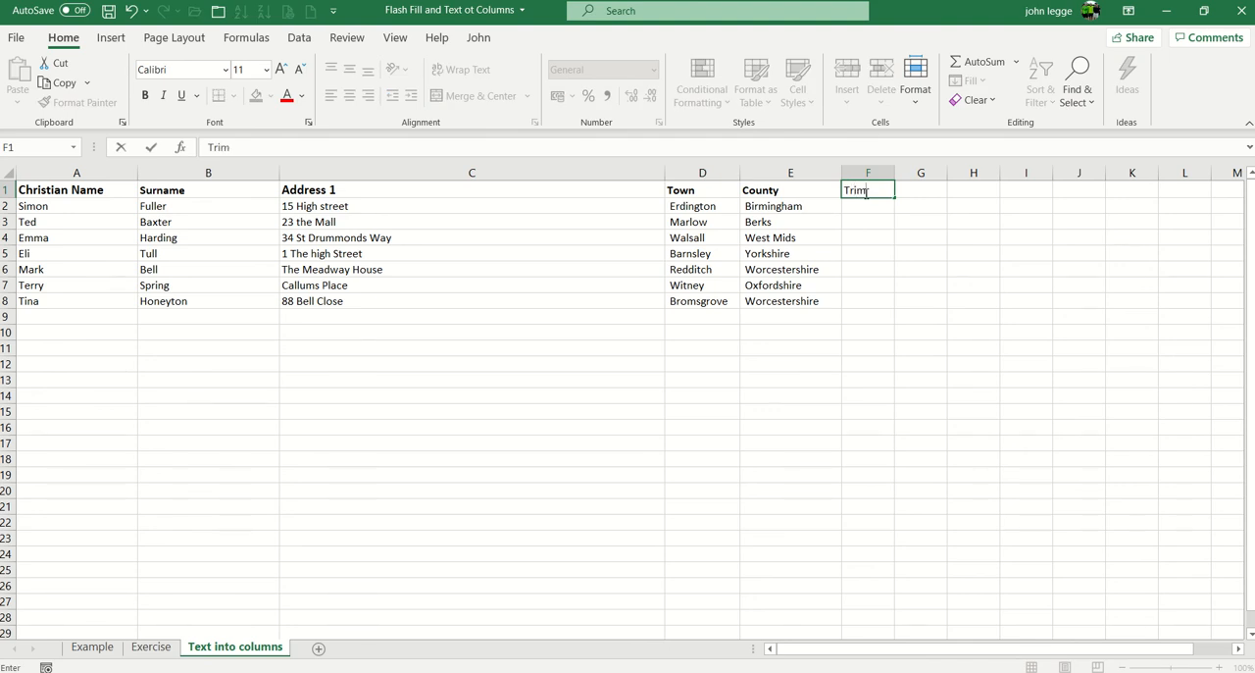
key("enter")
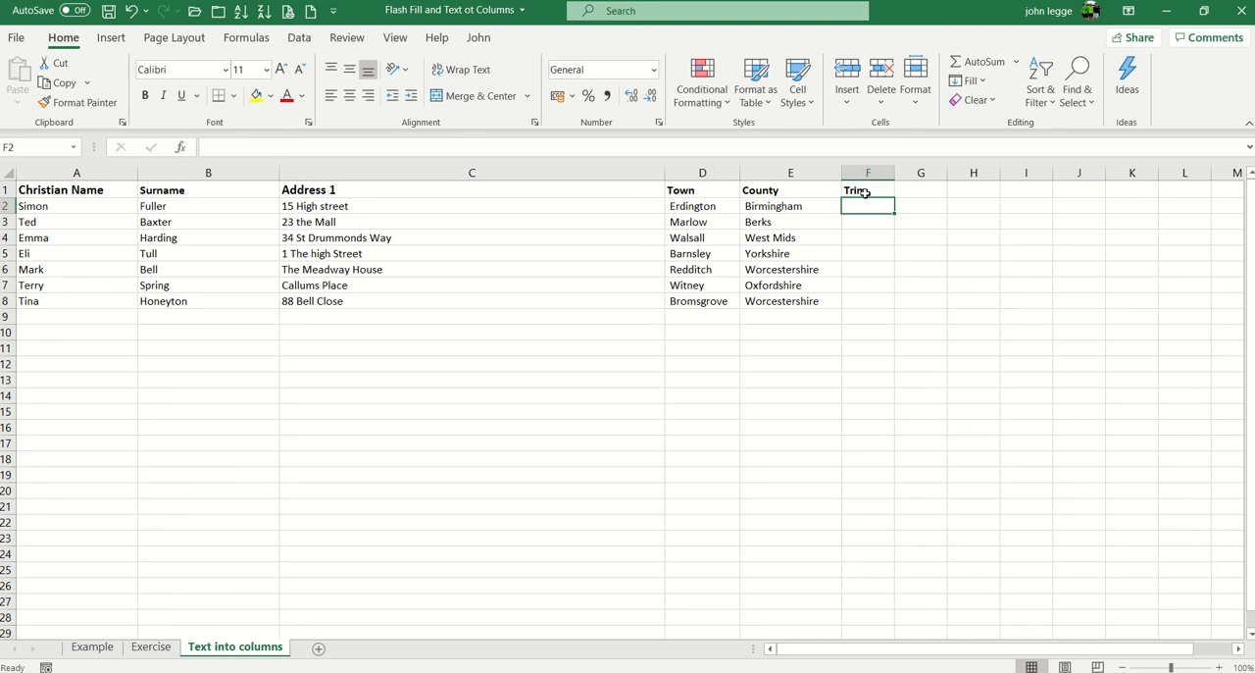
type("=trim(")
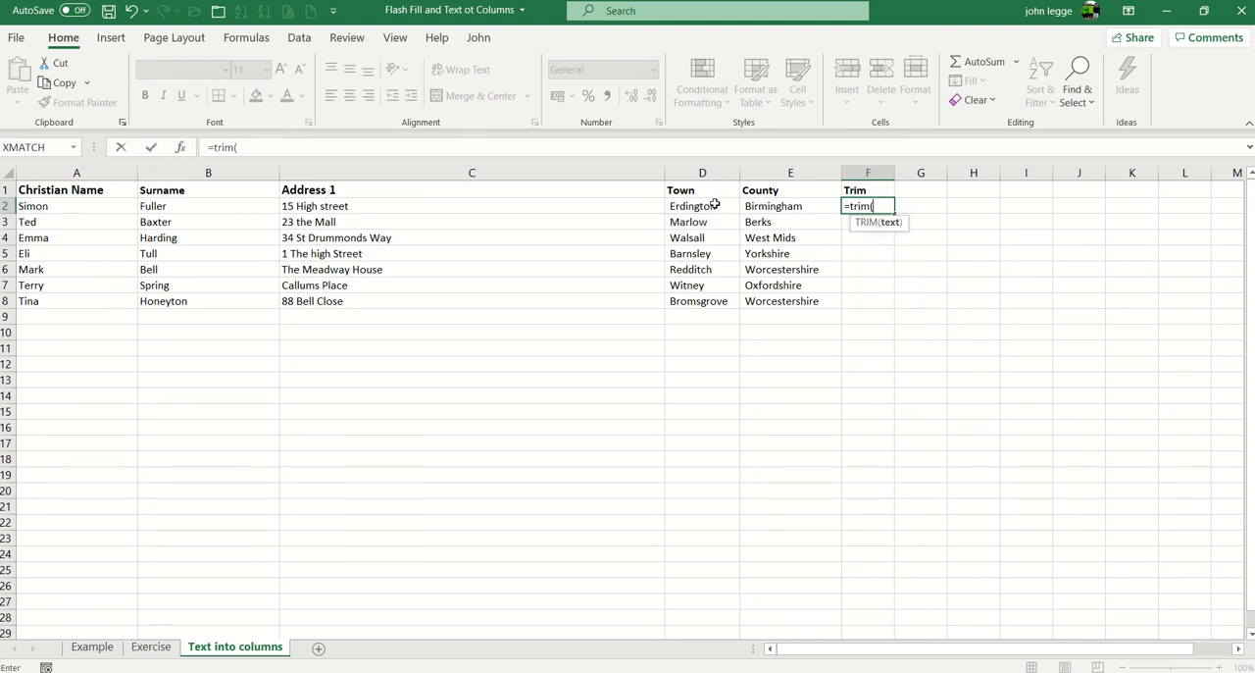
left_click(703, 204)
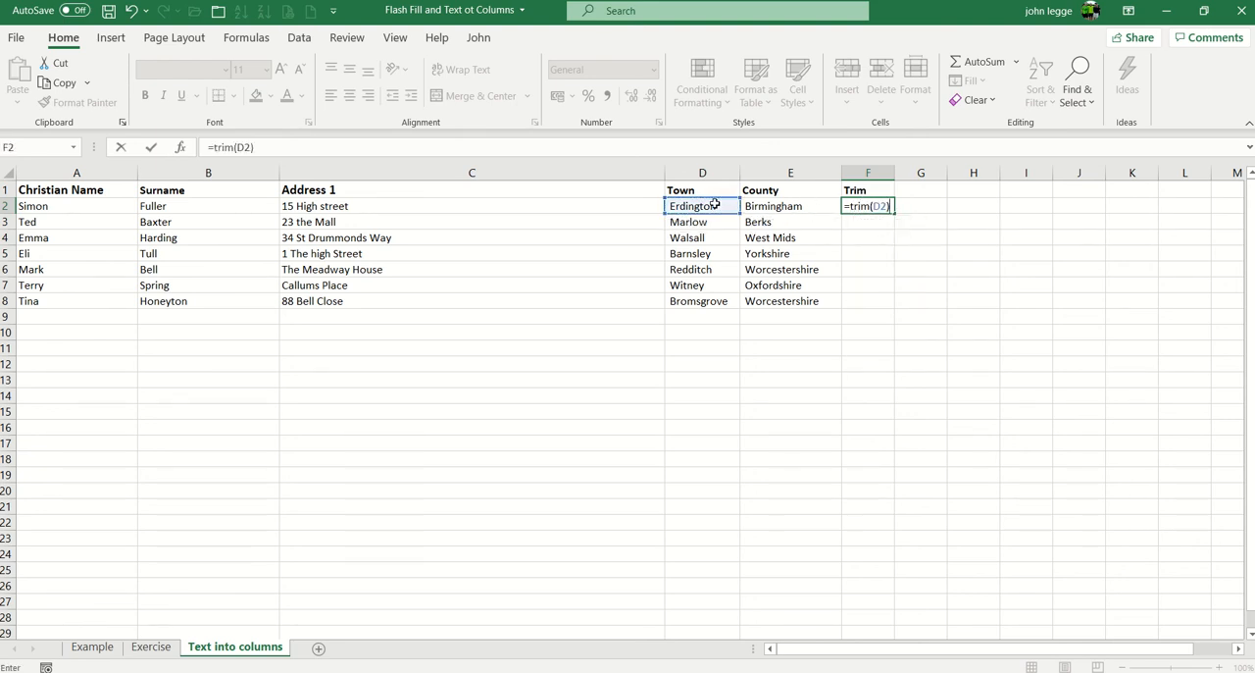
key("enter")
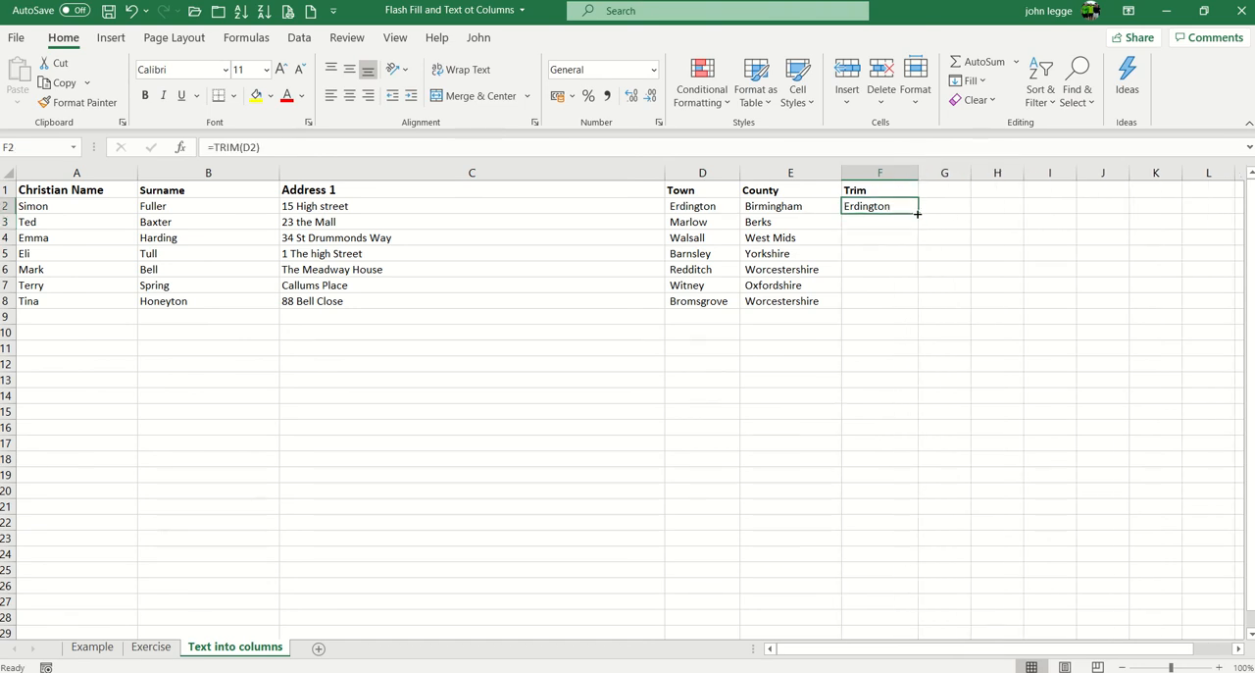
left_click_drag(918, 214, 879, 303)
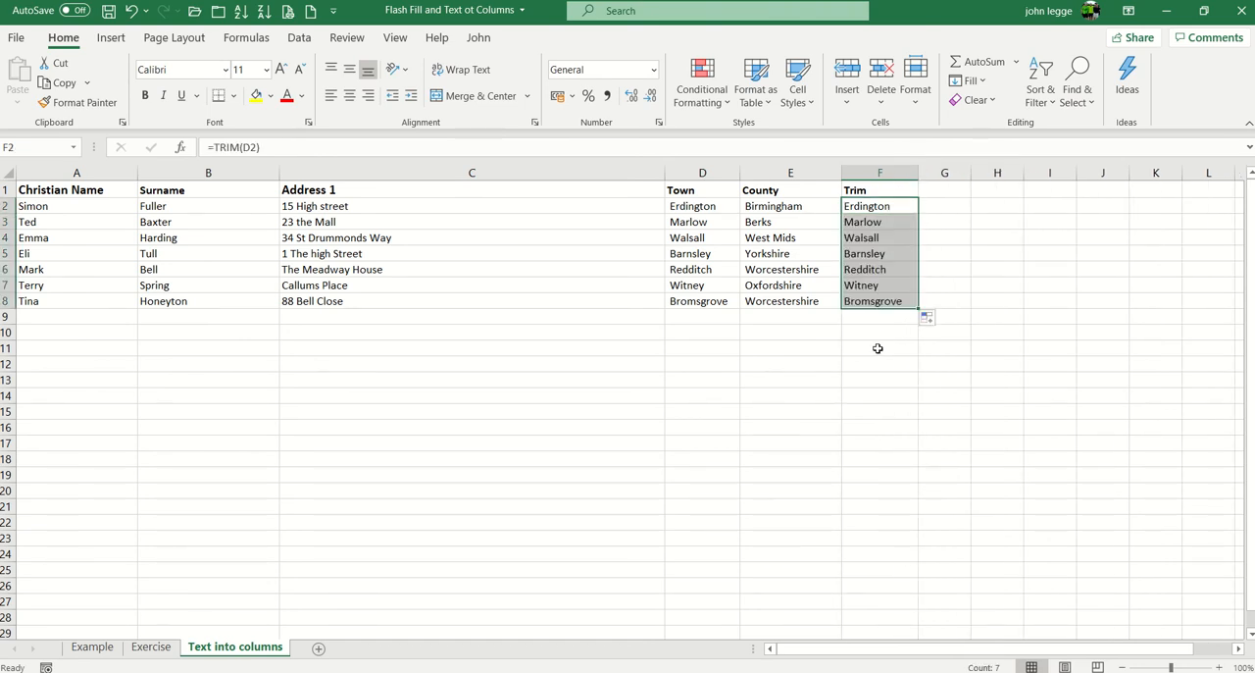